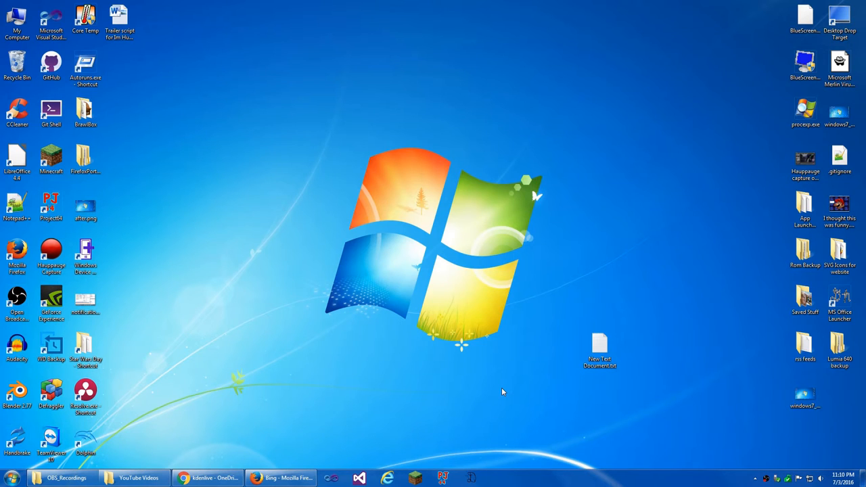
mouse_move(377, 355)
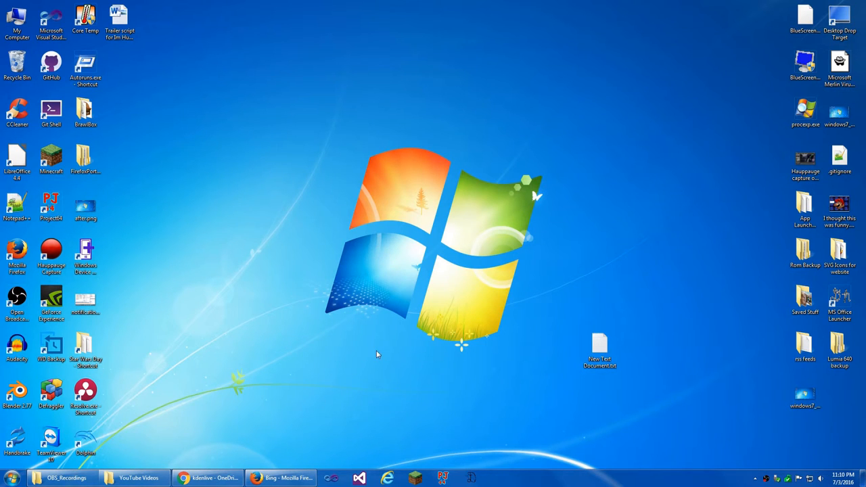
Create a new empty text document on the desktop and accept its default name.
right_click(377, 354)
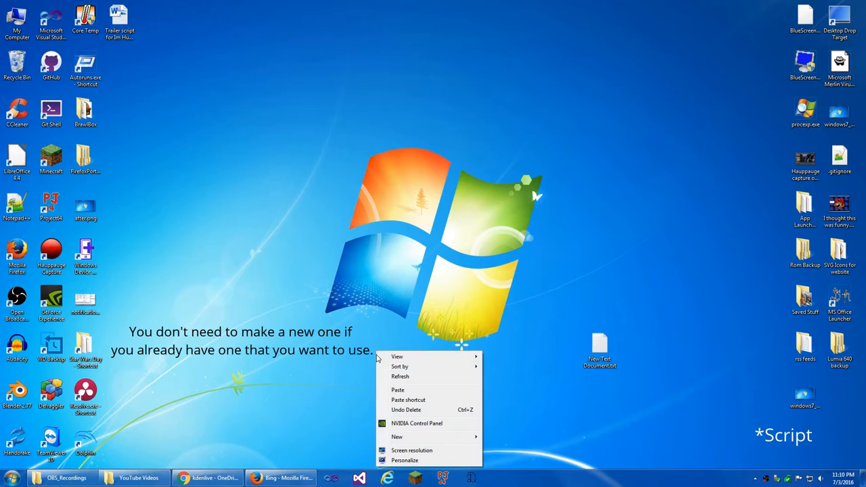
left_click(397, 435)
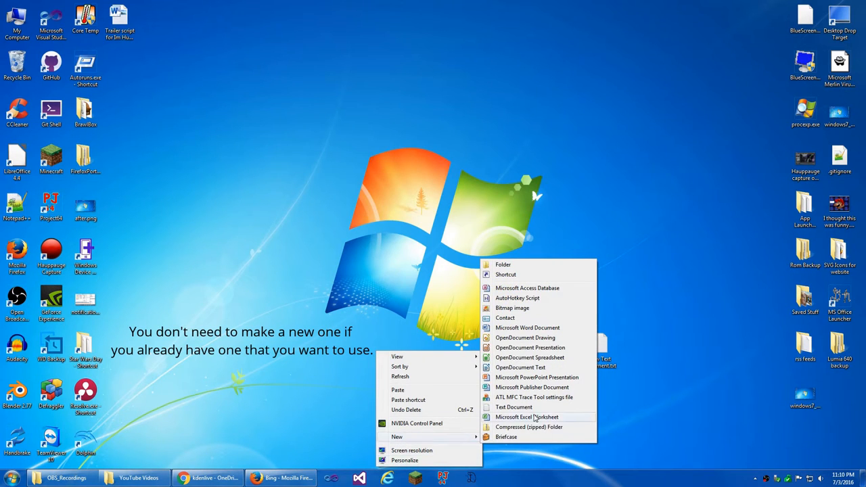
left_click(514, 406)
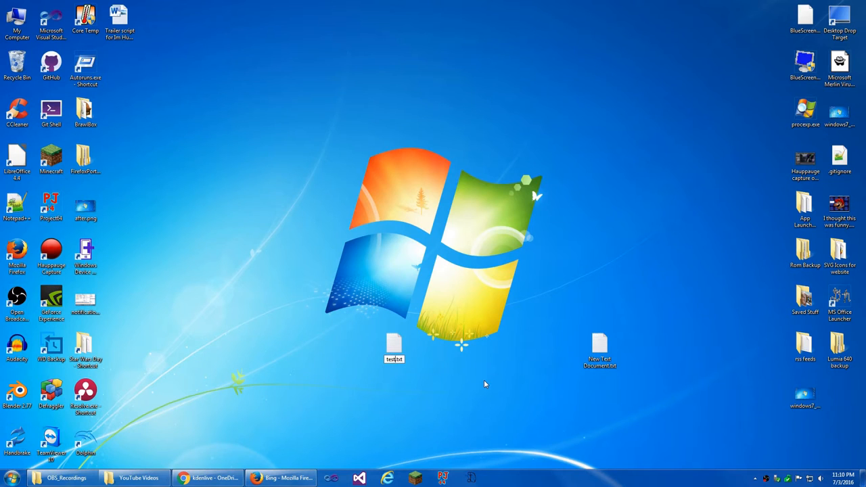
left_click(394, 345)
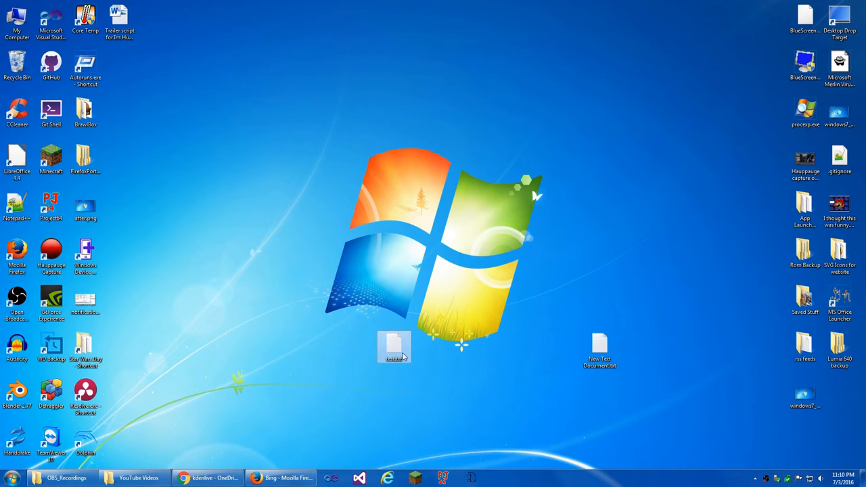
Give the file a single line echoing "This is a test document" and close the editor.
double_click(395, 346)
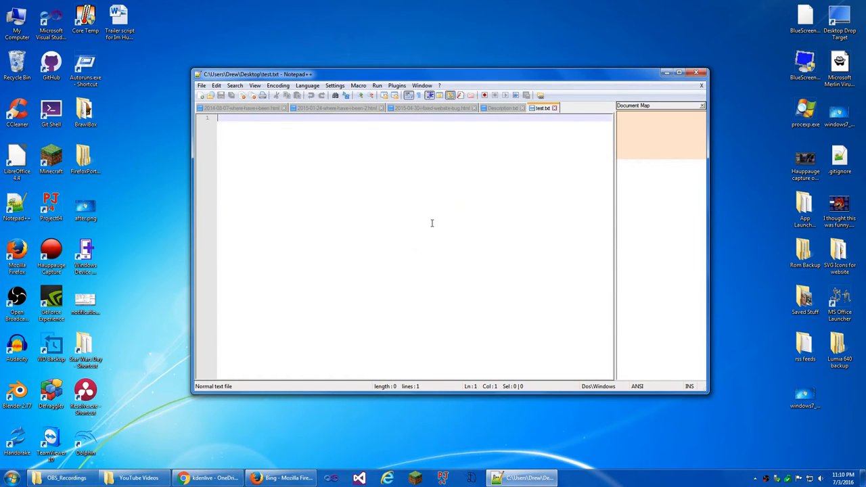
type("echo")
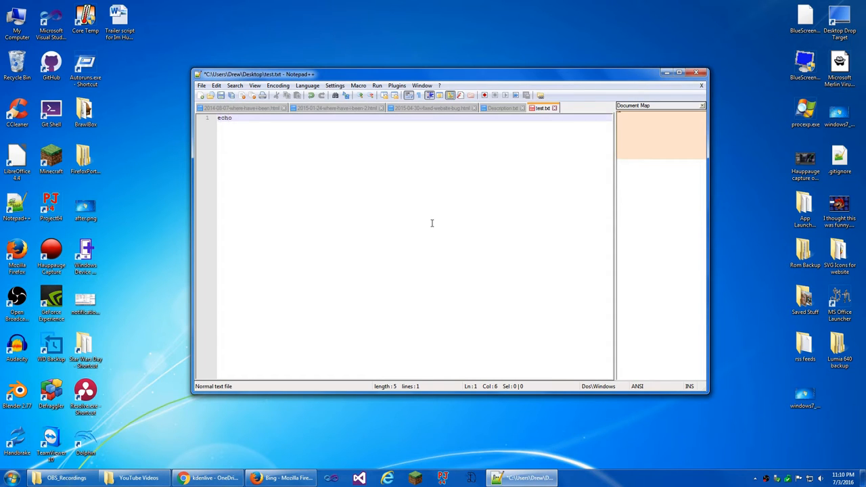
type("\"T\"")
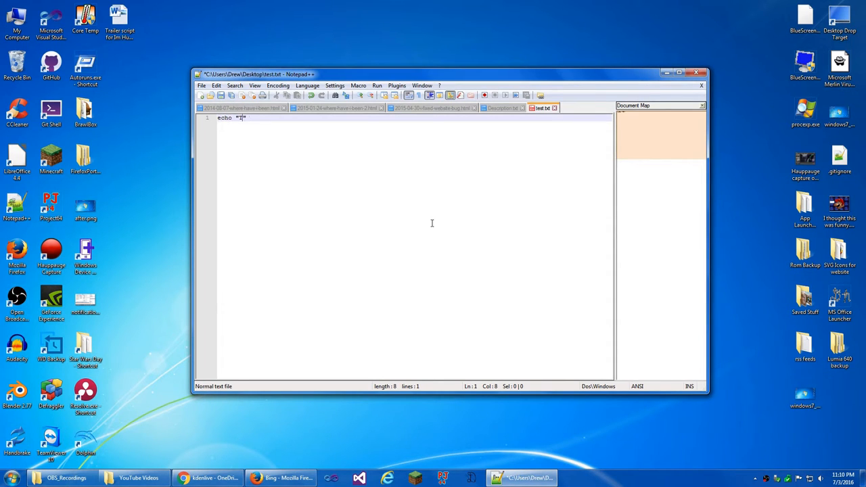
type("This is a")
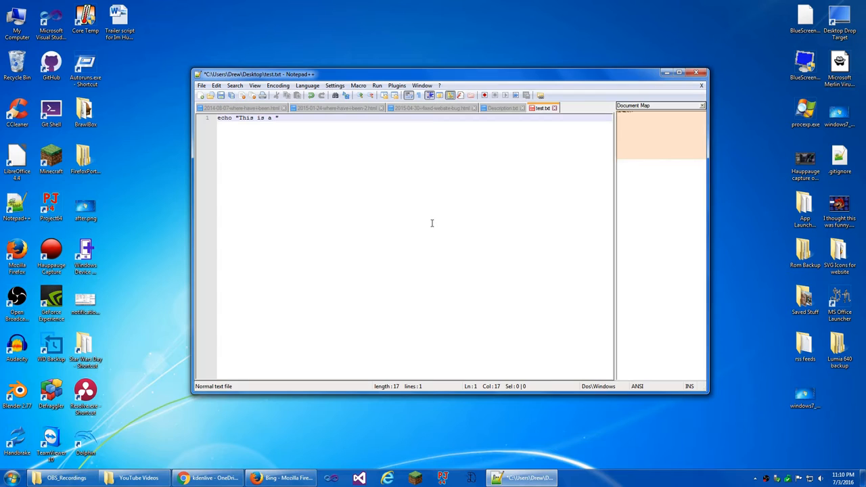
type("te")
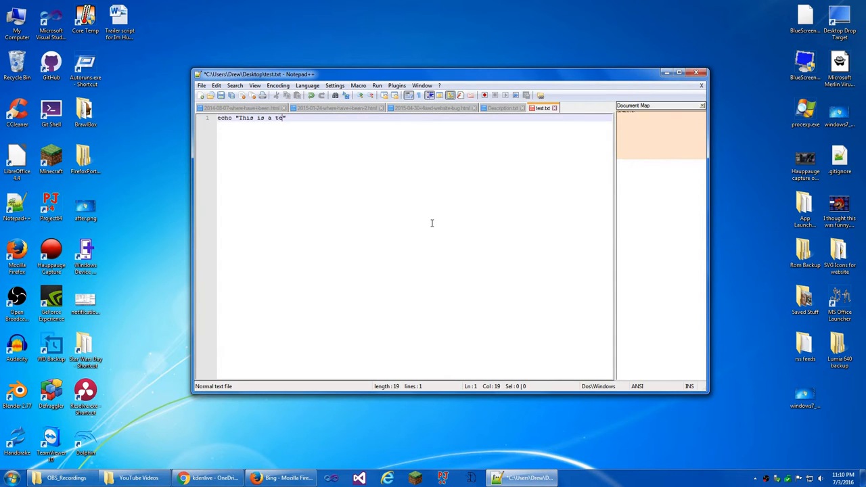
type("st dox\"")
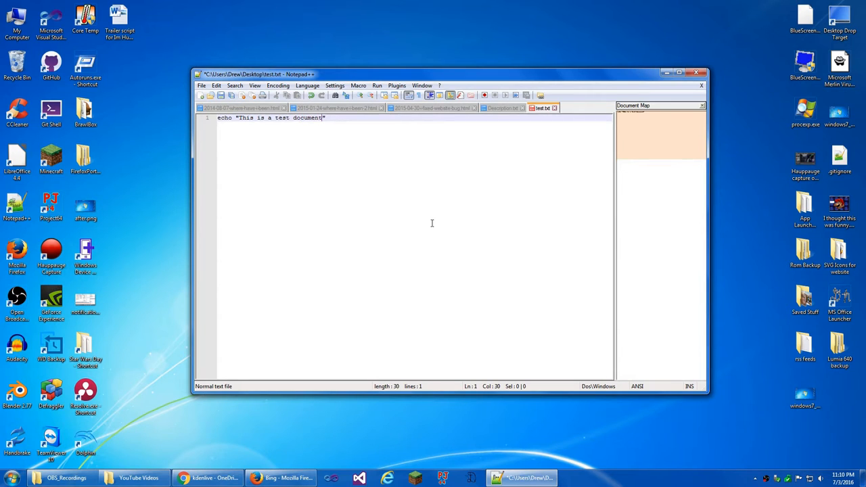
type(".")
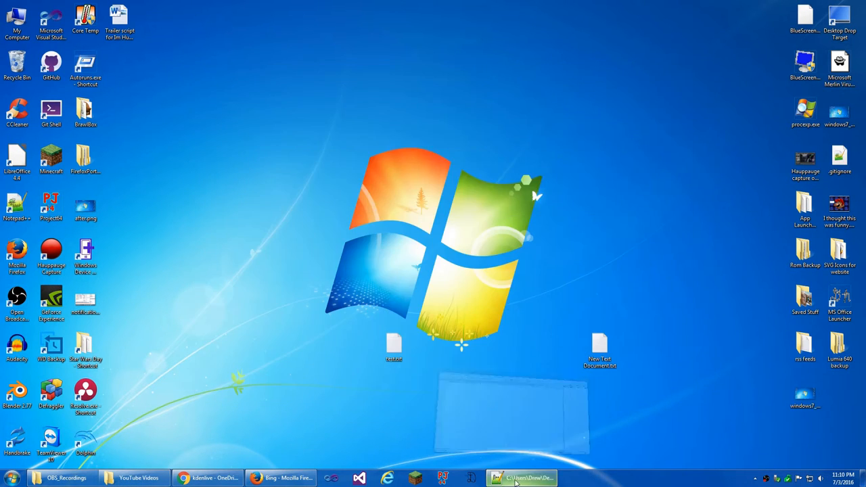
Rename the file's extension from .txt to .bat and confirm the warning.
left_click(521, 479)
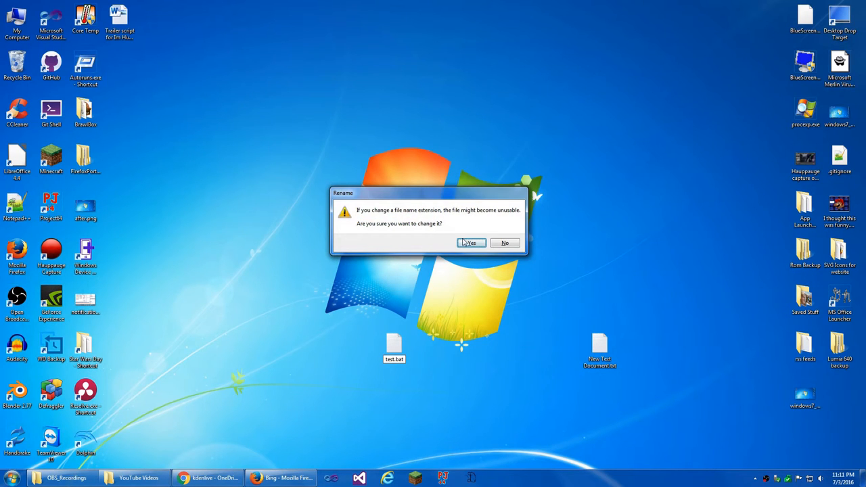
left_click(471, 243)
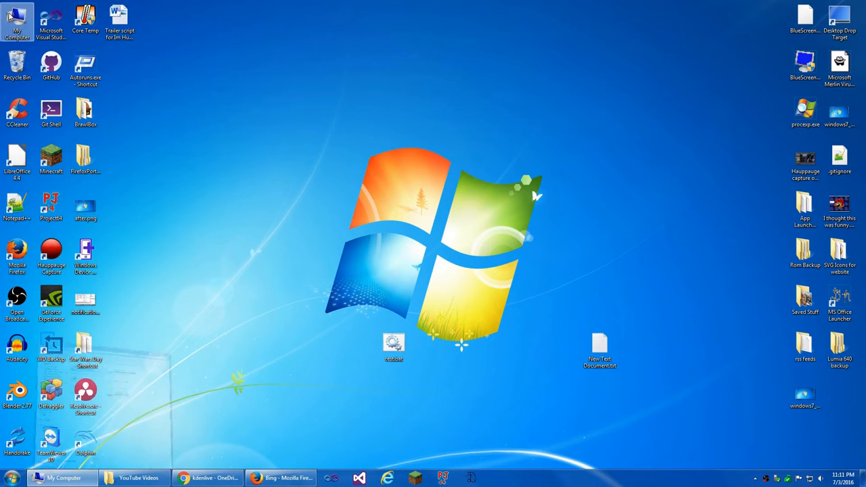
Reach Folder Options from My Computer's Tools menu.
double_click(16, 20)
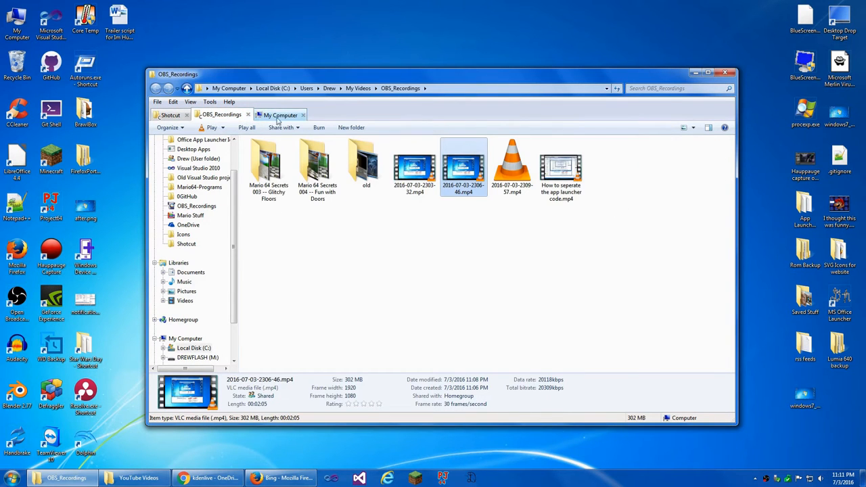
left_click(279, 113)
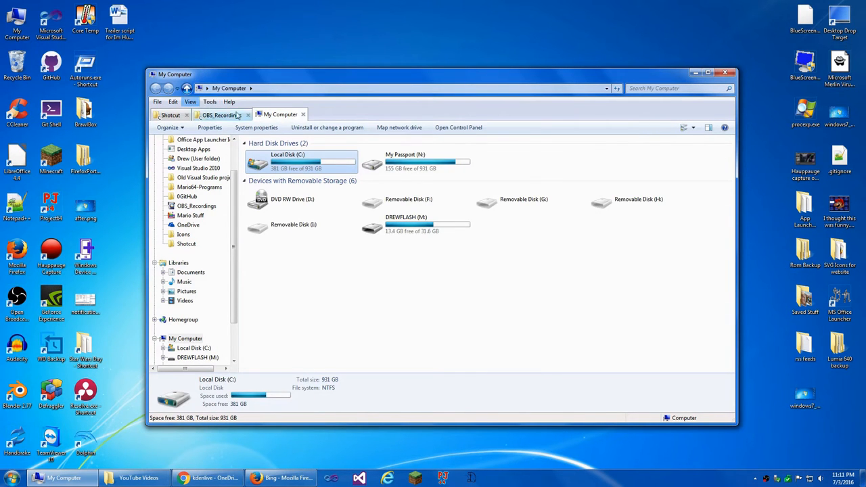
left_click(210, 101)
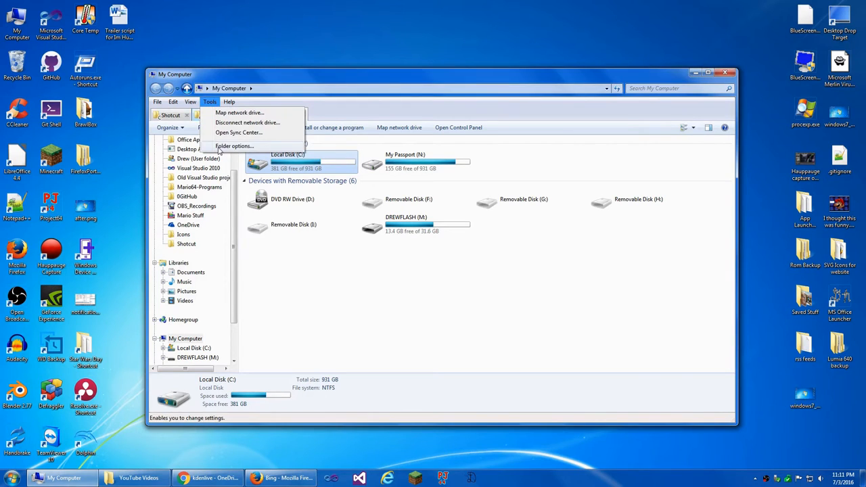
left_click(234, 146)
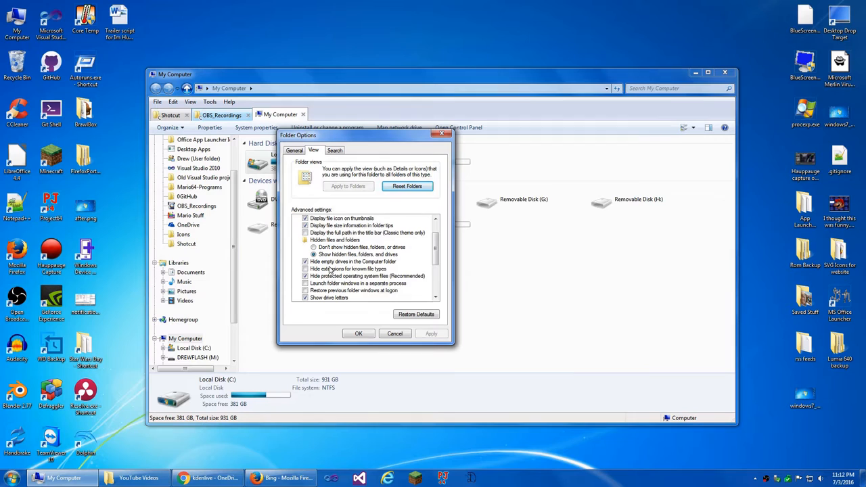
Change the Hidden files and folders setting, confirm it and close Explorer.
left_click(306, 267)
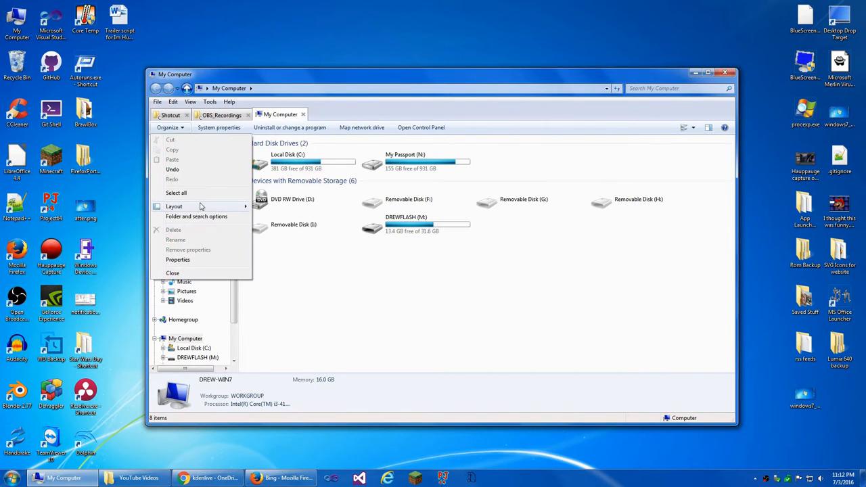
left_click(173, 206)
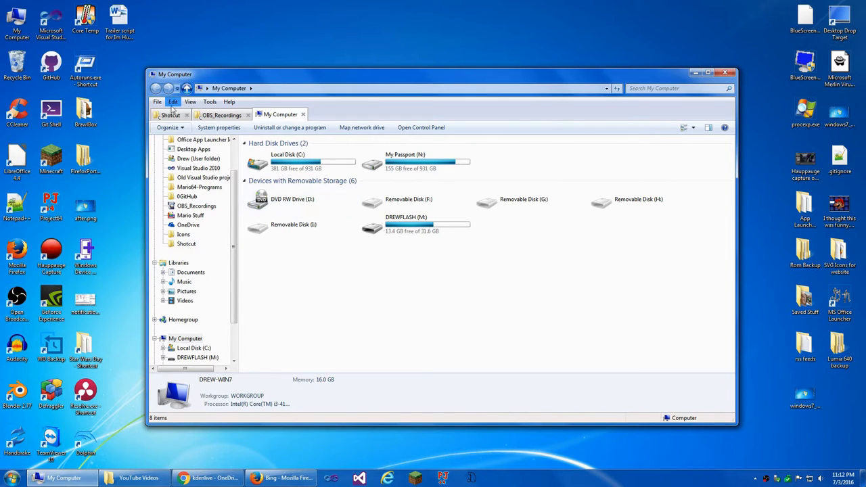
left_click(210, 102)
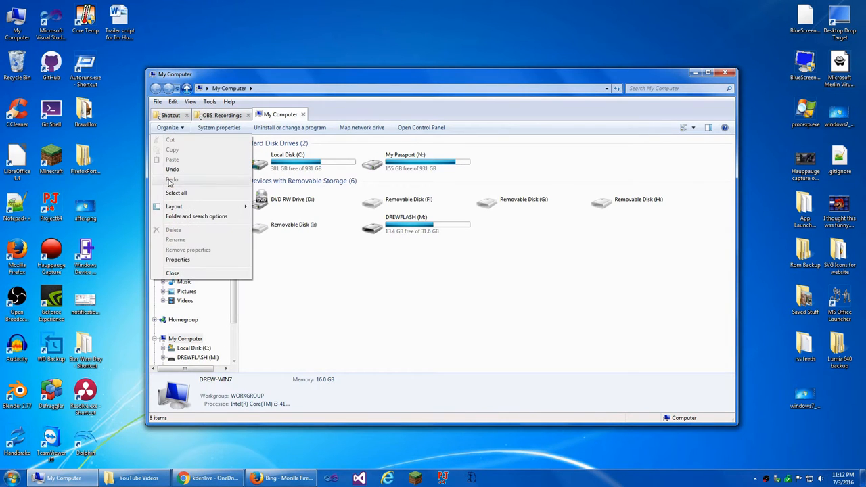
left_click(173, 205)
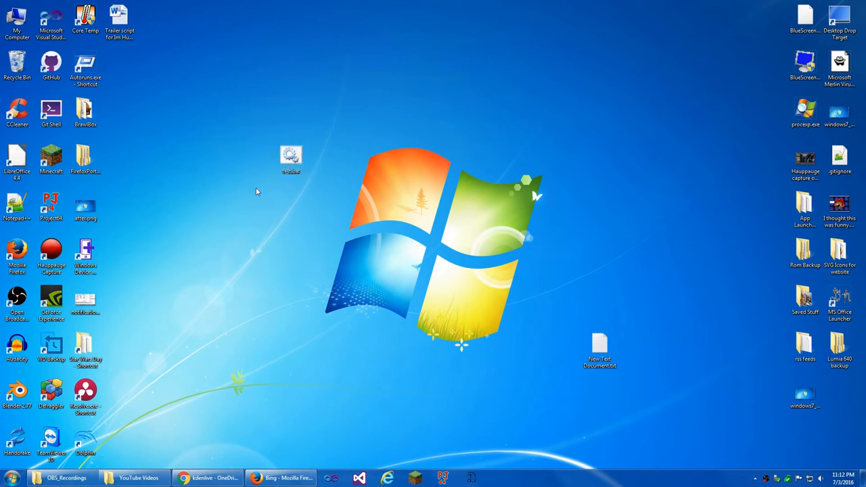
Check the contents of test.bat and run it once in a command window.
double_click(291, 154)
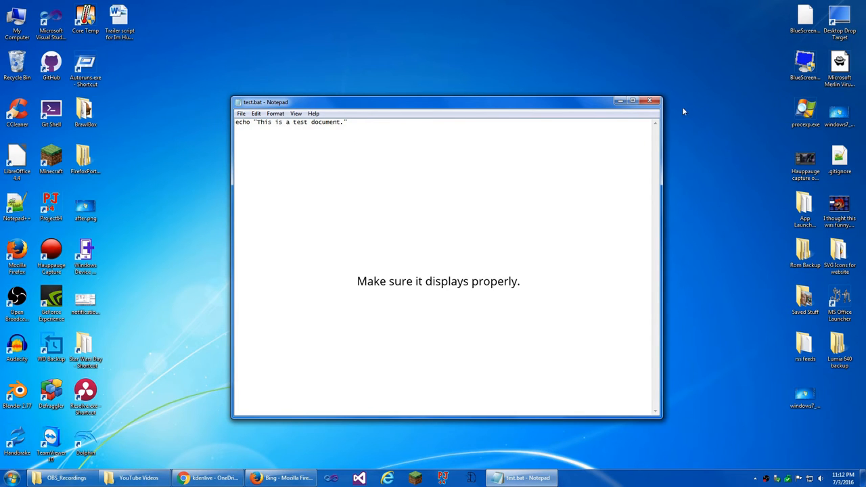
left_click(651, 100)
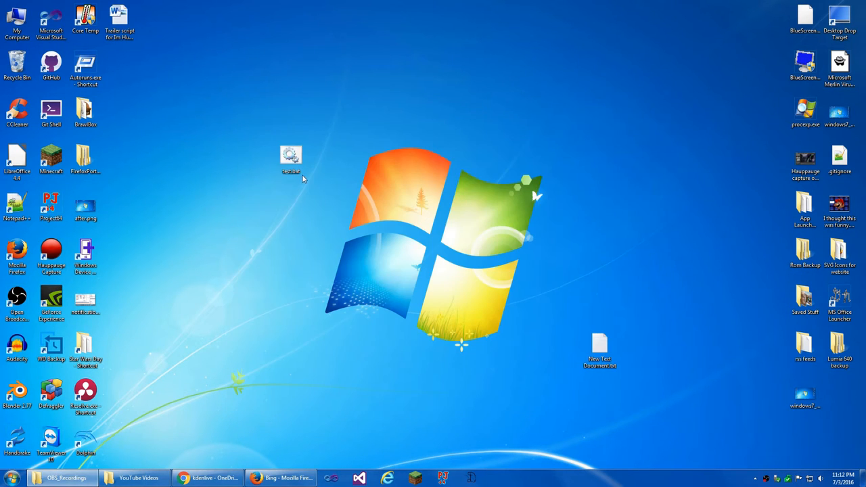
left_click(290, 156)
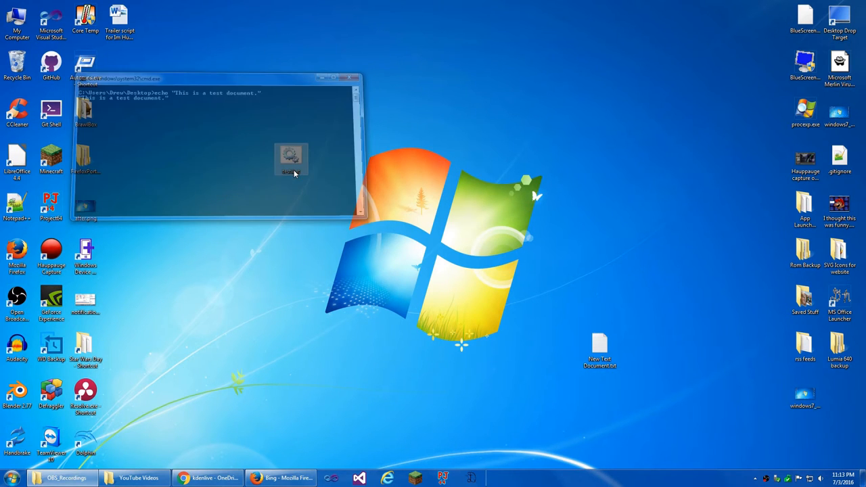
left_click(351, 78)
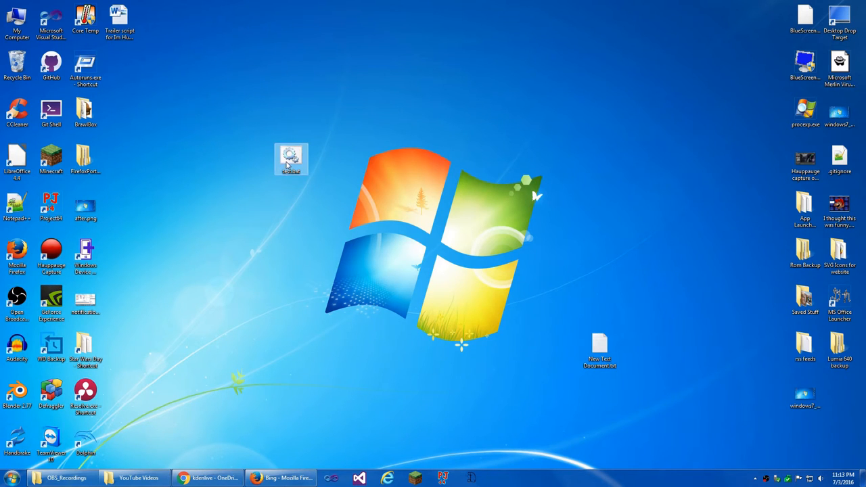
mouse_move(291, 159)
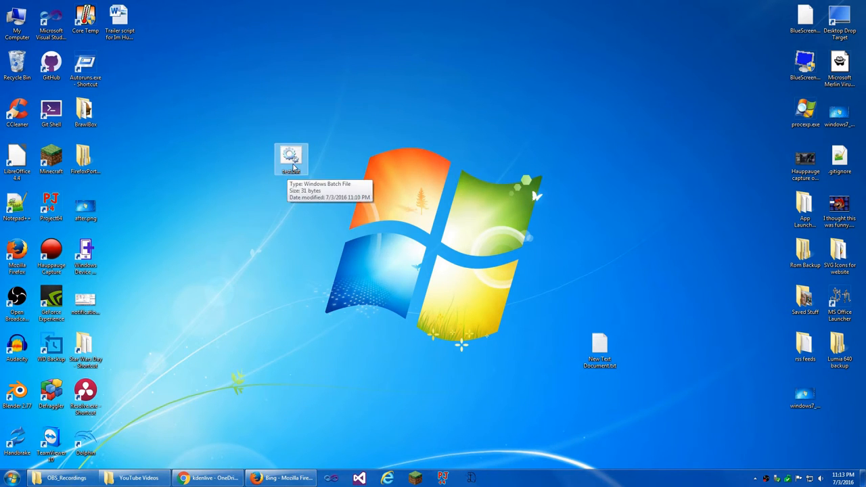
Create a desktop shortcut to test.bat.
right_click(291, 157)
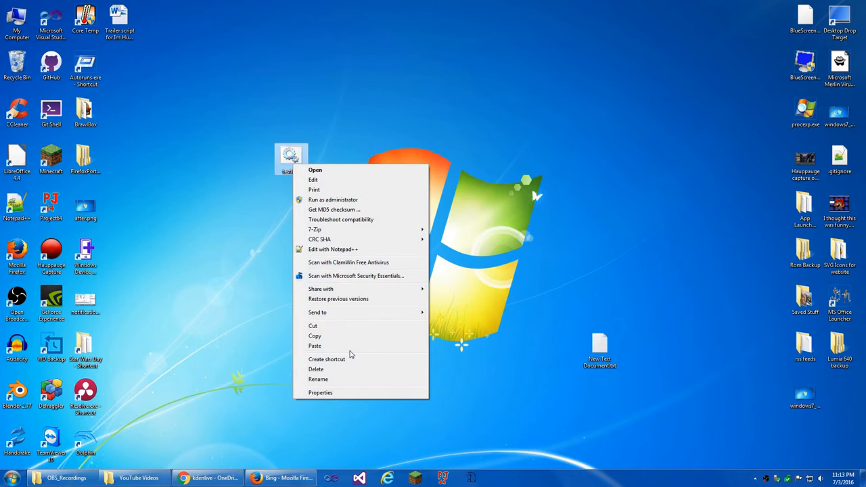
left_click(327, 358)
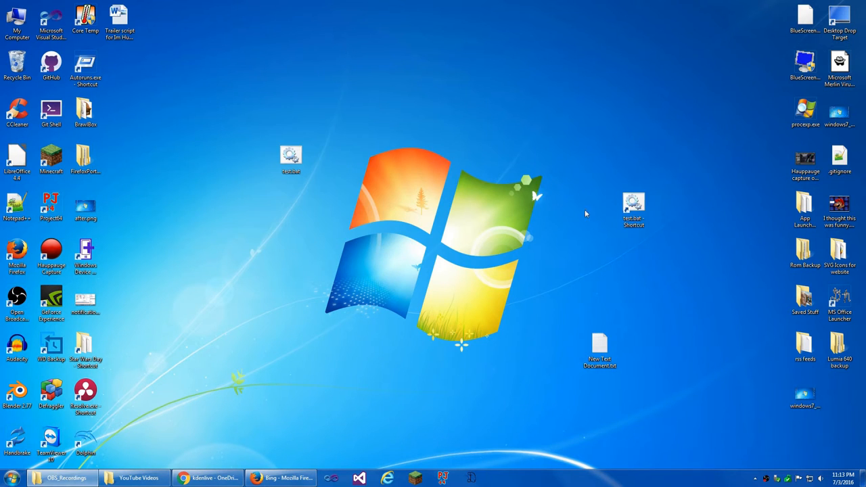
Review the test.bat shortcut's General and Shortcut property details.
right_click(633, 209)
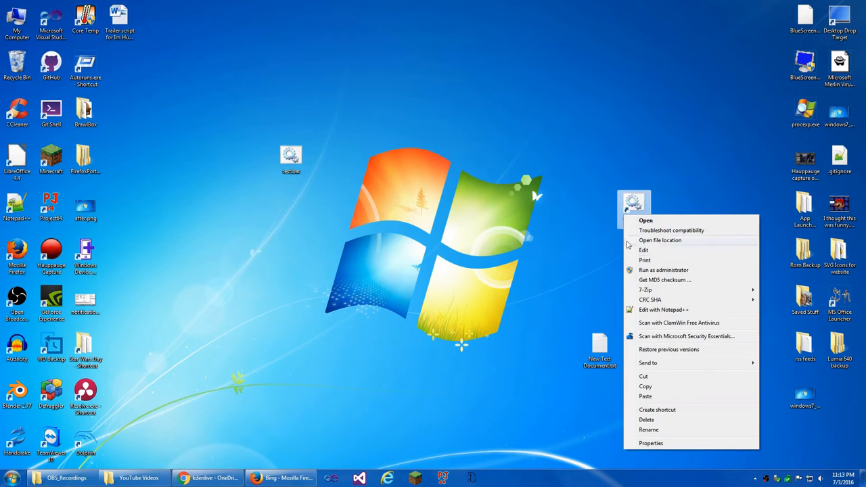
left_click(650, 442)
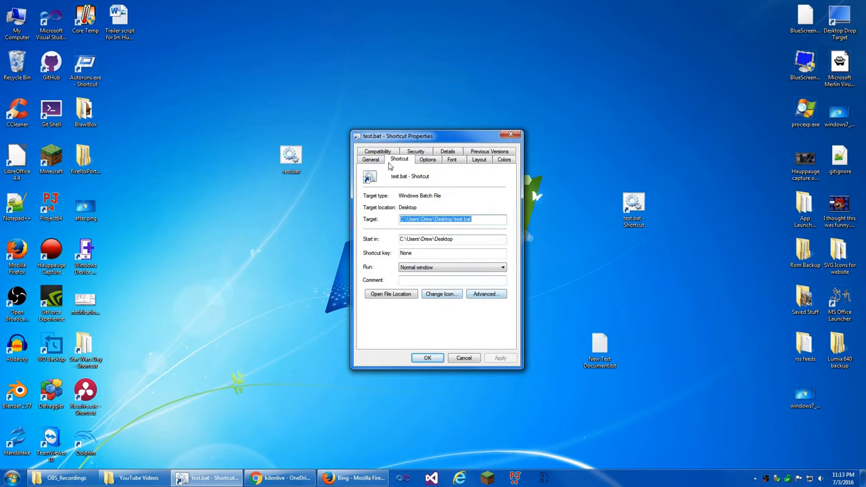
left_click(371, 159)
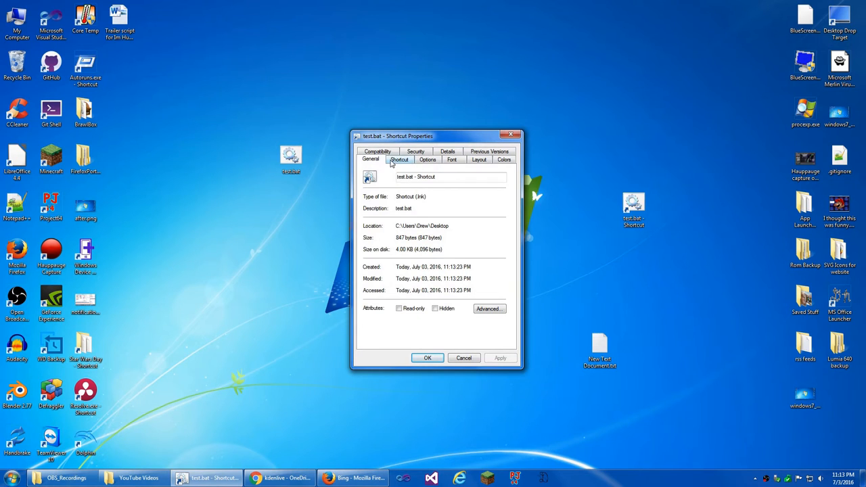
left_click(399, 159)
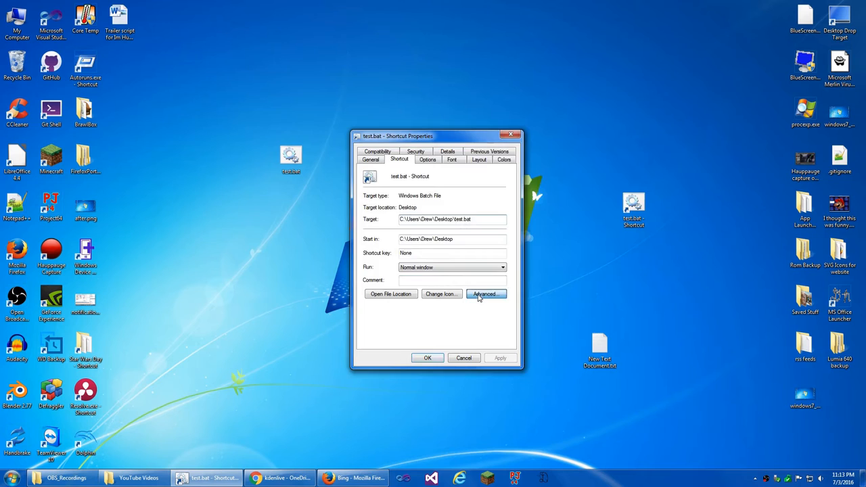
Set the shortcut's Advanced option to Run as administrator and confirm the properties.
left_click(484, 293)
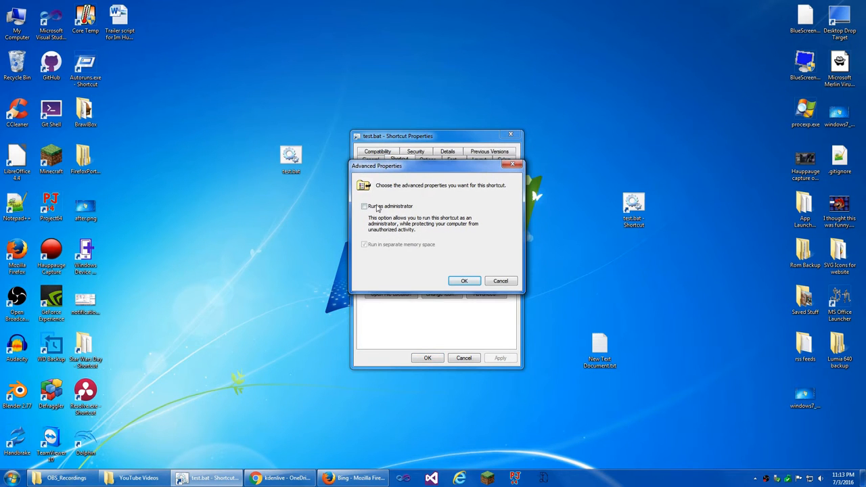
left_click(463, 280)
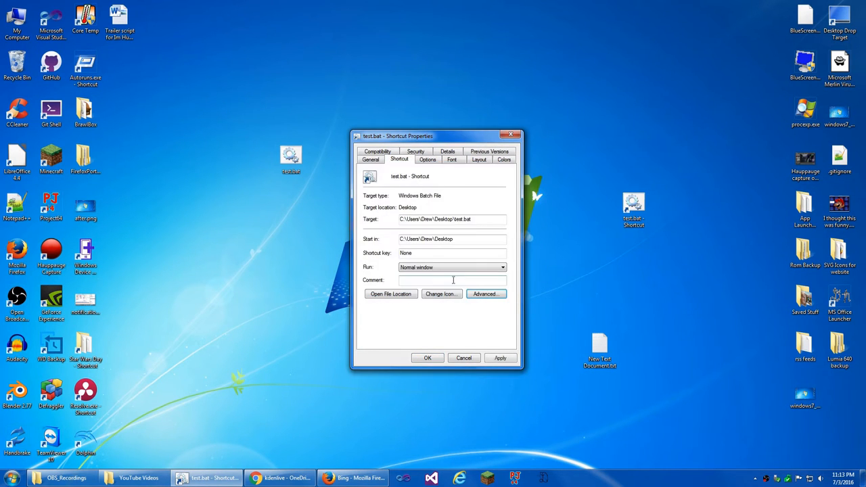
left_click(462, 357)
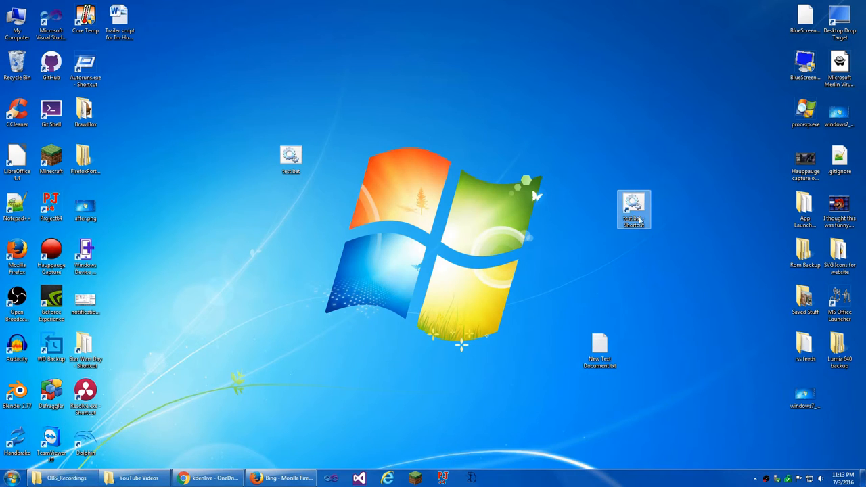
double_click(633, 209)
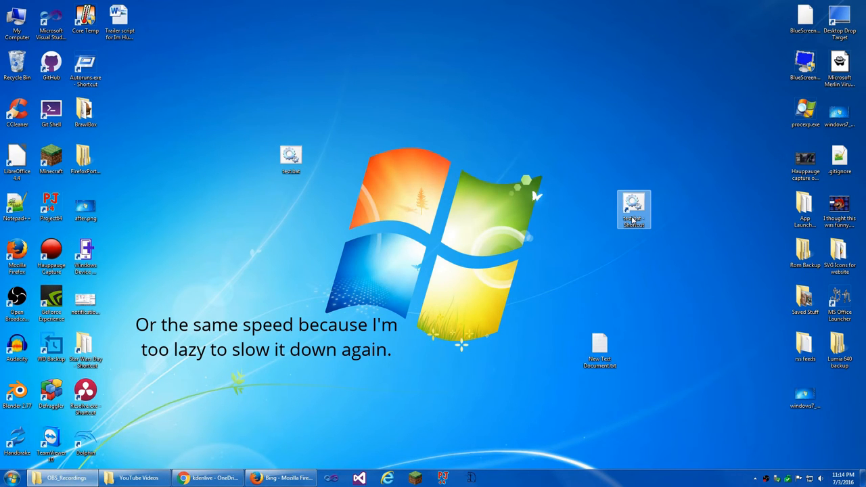
type("cmd")
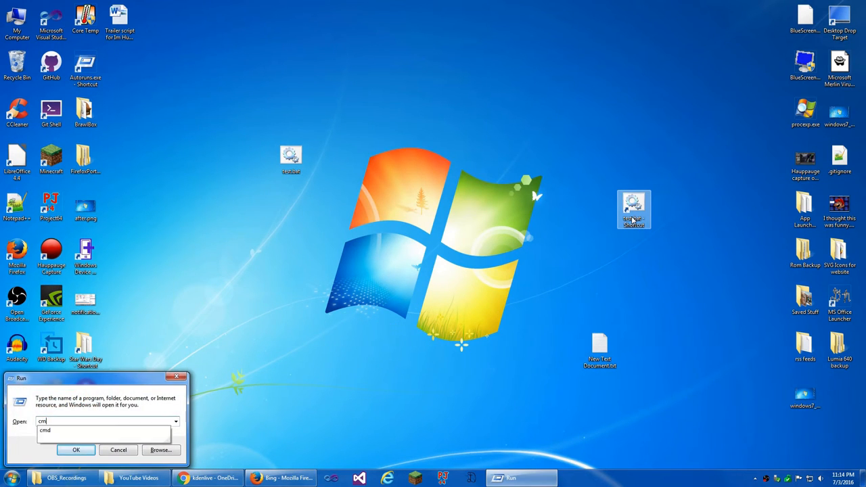
left_click(76, 449)
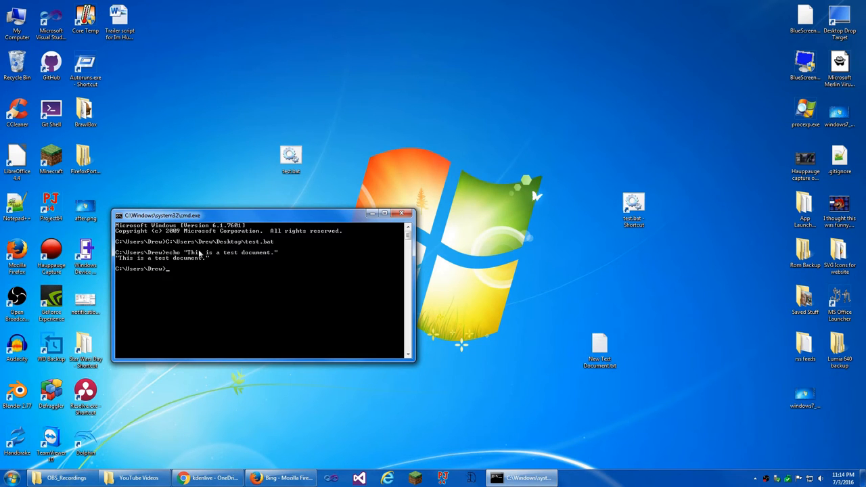
mouse_move(378, 200)
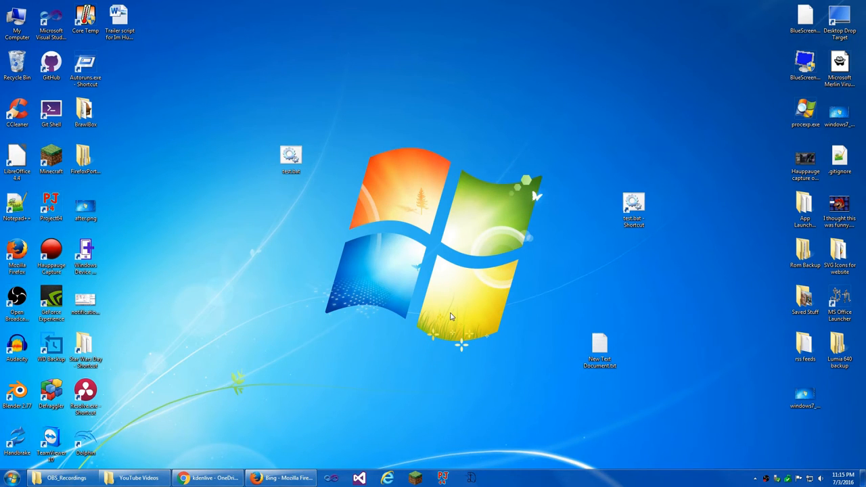
Create a new folder on the desktop and move test.bat into it.
left_click_drag(633, 206, 298, 254)
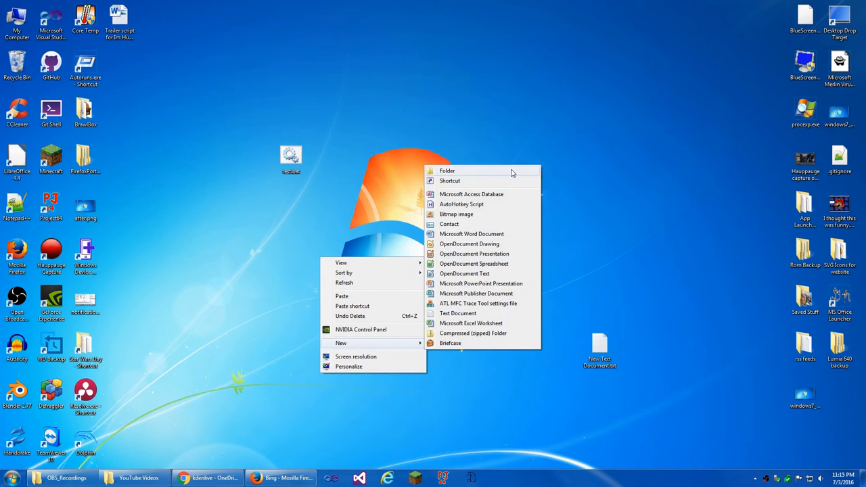
left_click(446, 170)
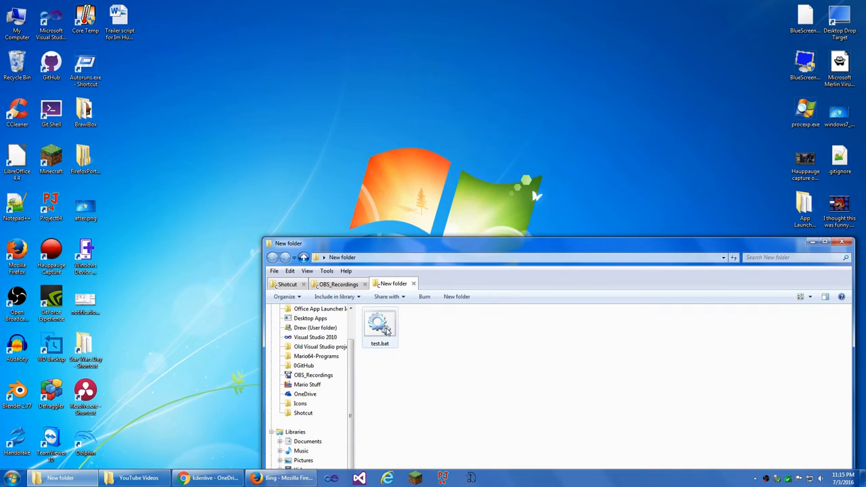
Send a shortcut of test.bat from the folder to the desktop and bring up its actions.
right_click(379, 329)
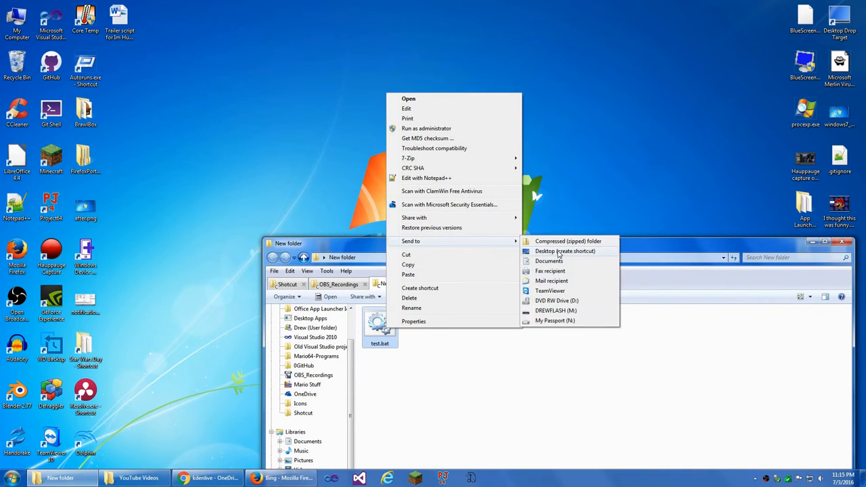
left_click(564, 250)
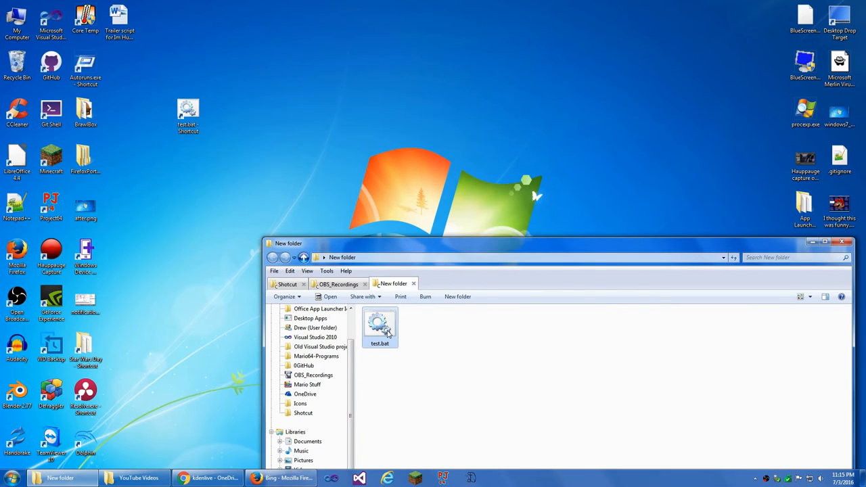
left_click(188, 115)
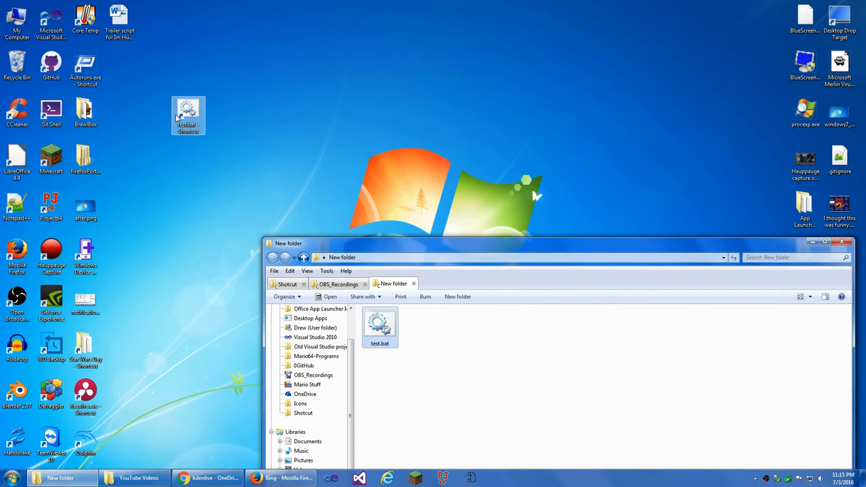
right_click(188, 115)
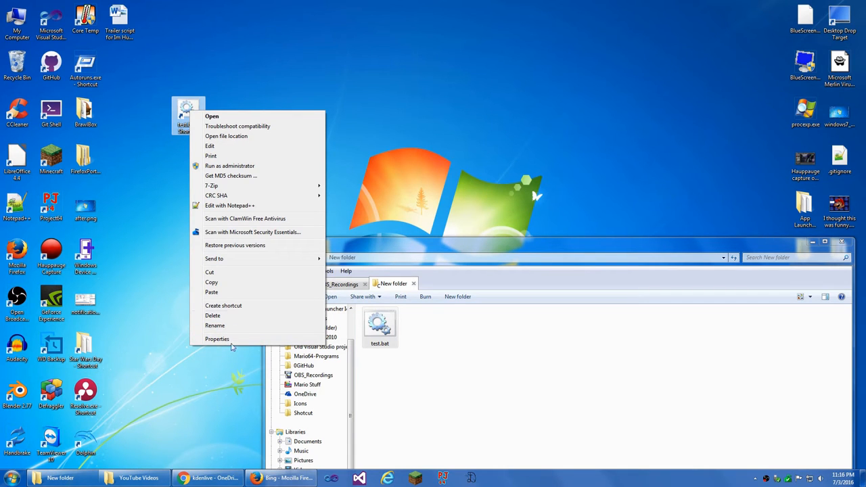
Set the new shortcut's Advanced properties to always run as administrator.
left_click(217, 338)
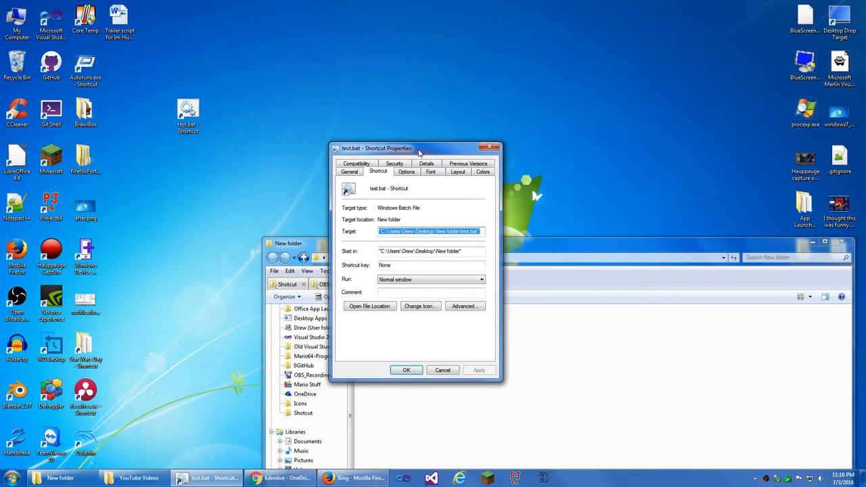
left_click(464, 305)
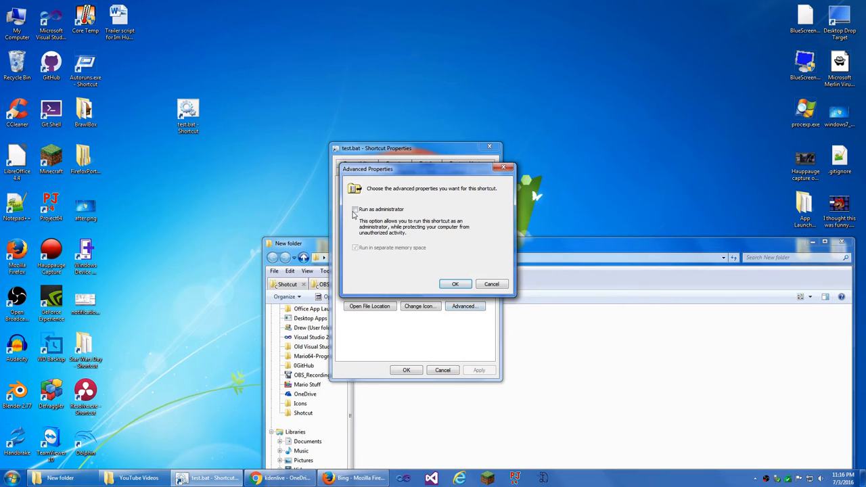
left_click(455, 284)
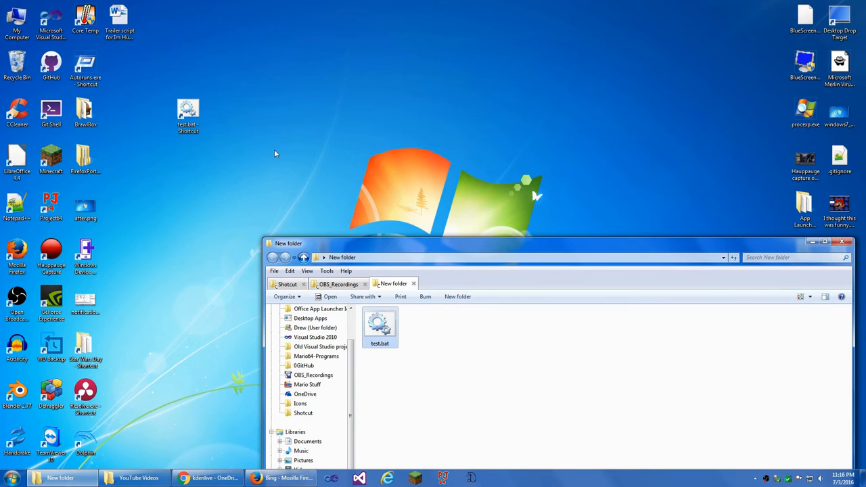
mouse_move(360, 190)
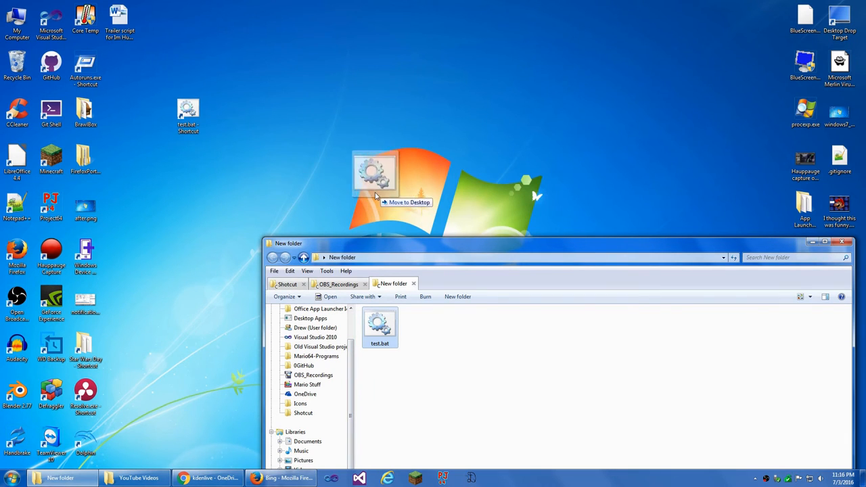
right_click(188, 108)
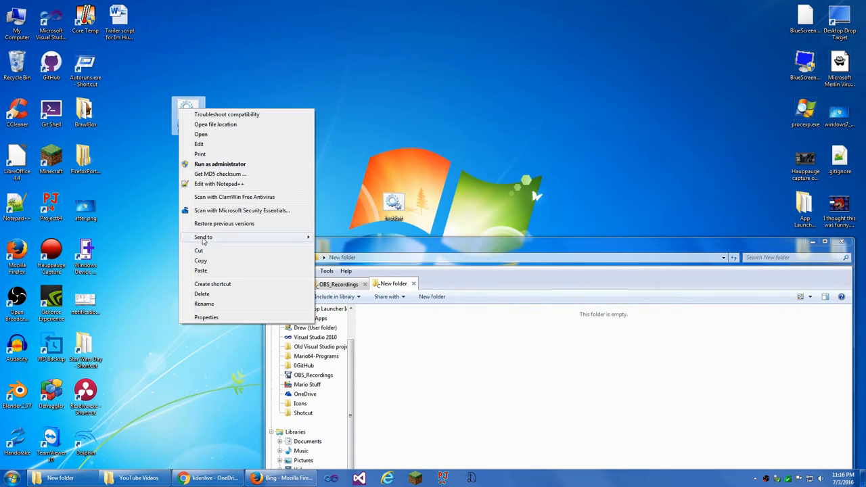
left_click(202, 293)
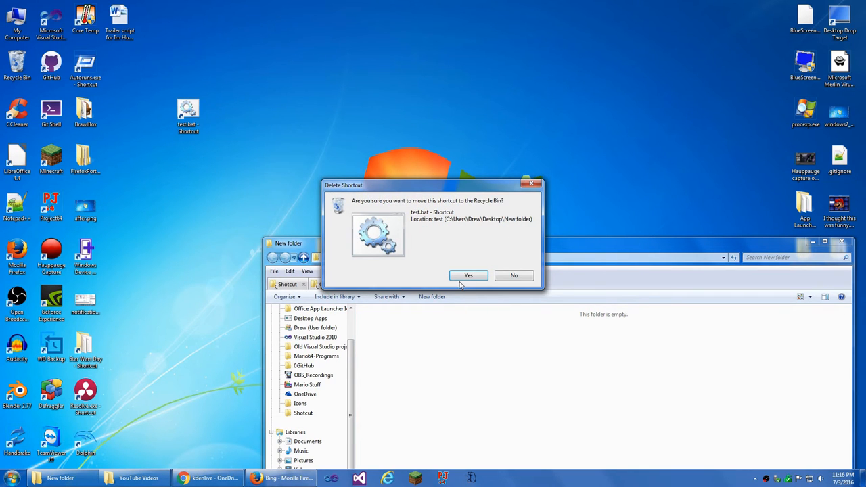
left_click(468, 276)
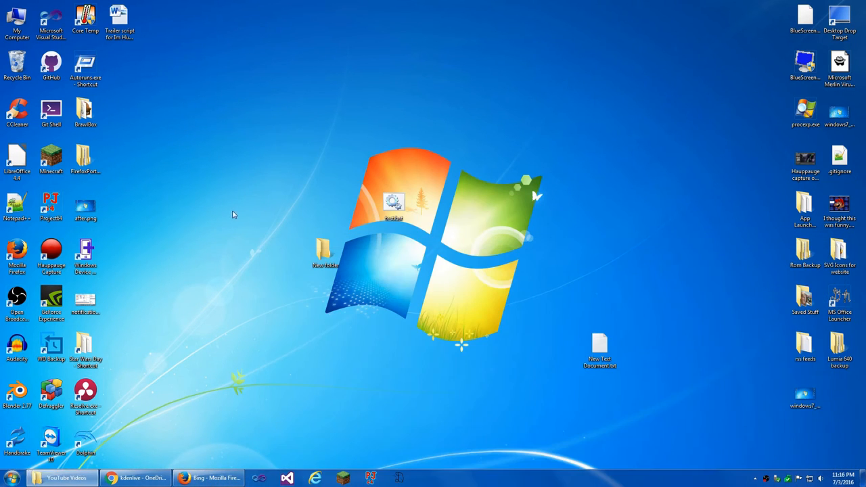
right_click(394, 203)
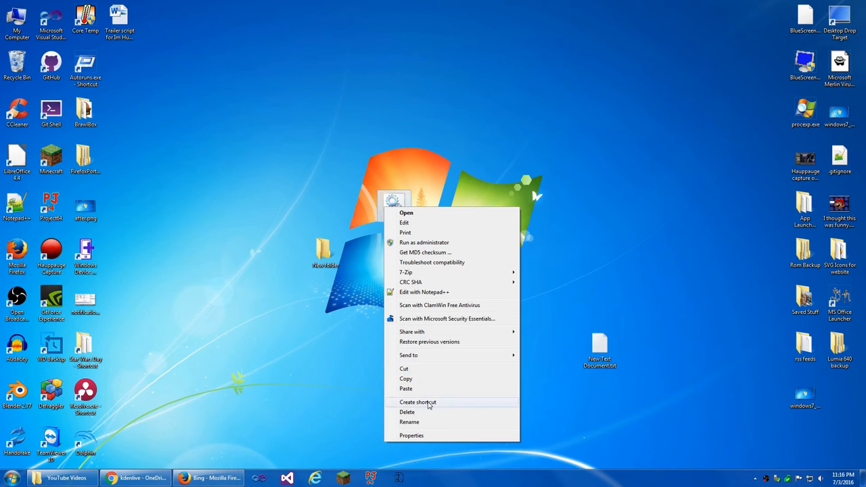
left_click(416, 402)
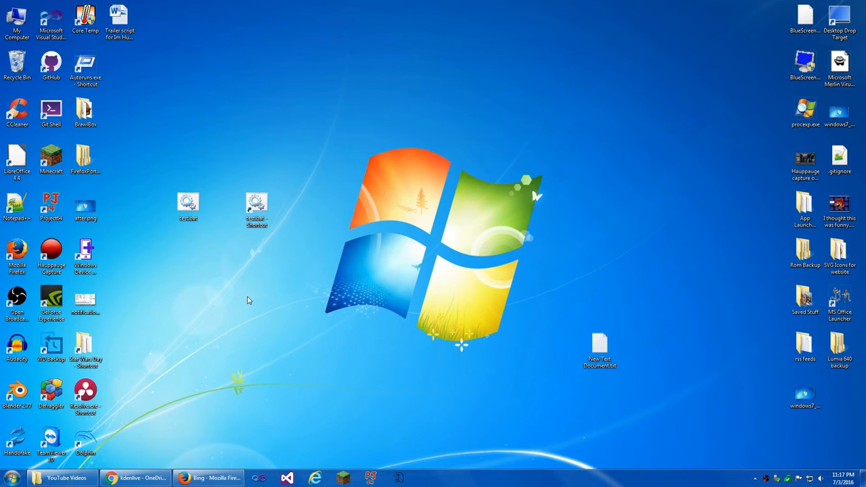
left_click(257, 206)
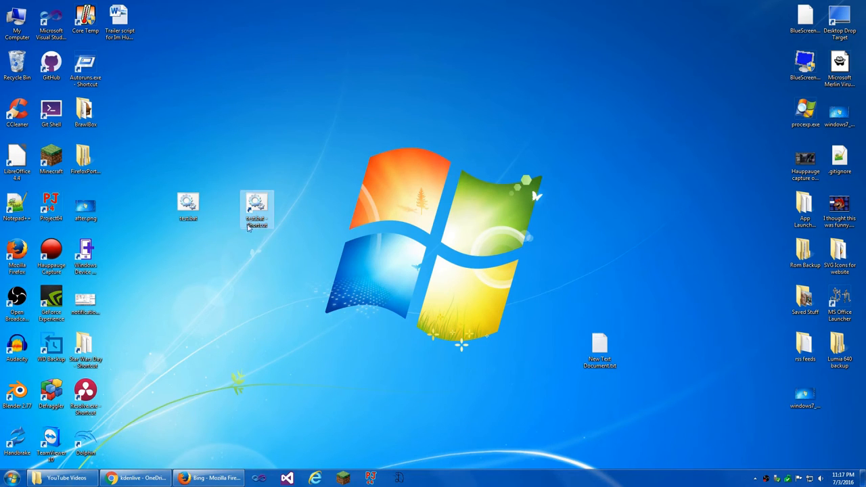
mouse_move(255, 210)
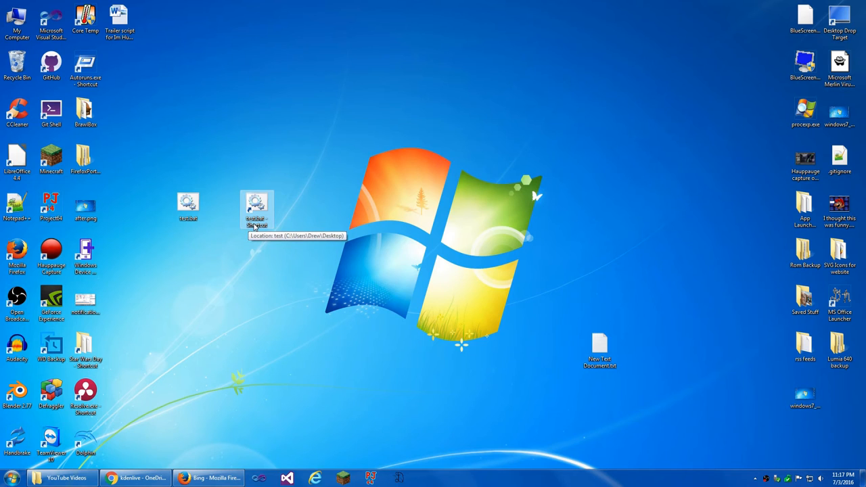
mouse_move(188, 203)
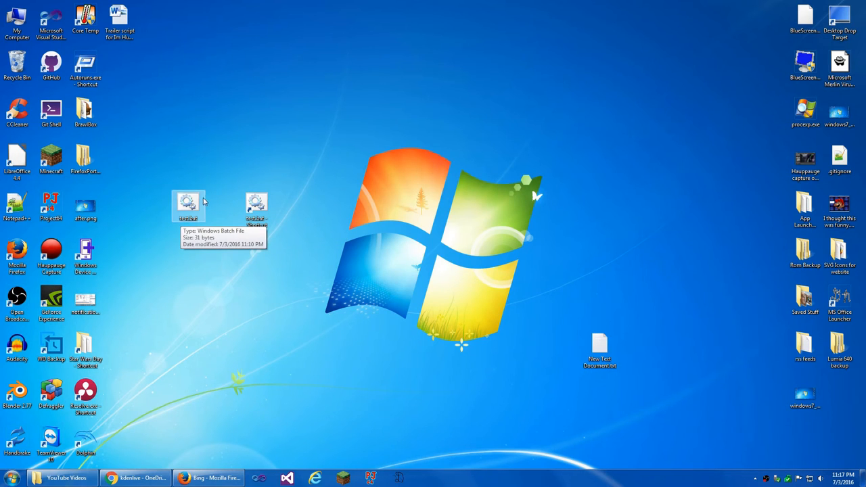
mouse_move(211, 232)
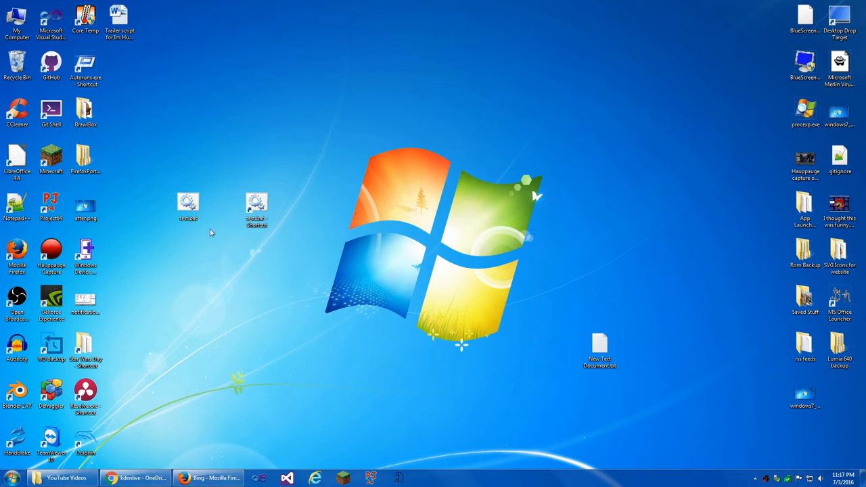
mouse_move(200, 219)
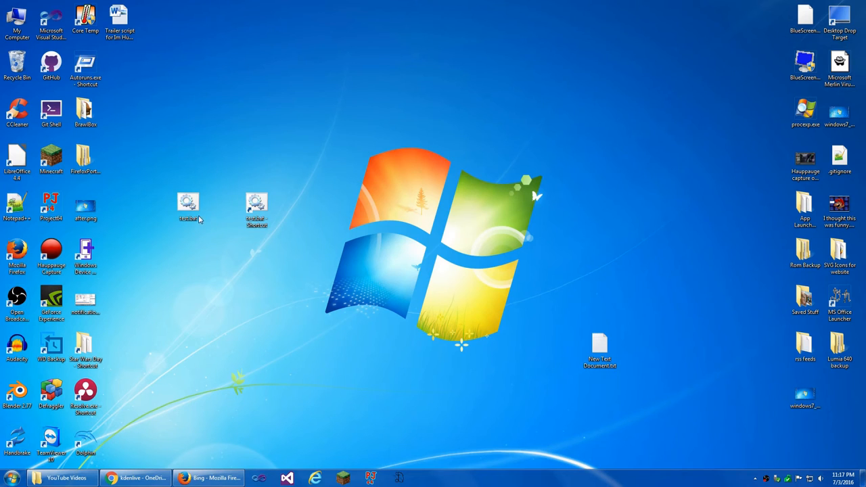
right_click(188, 203)
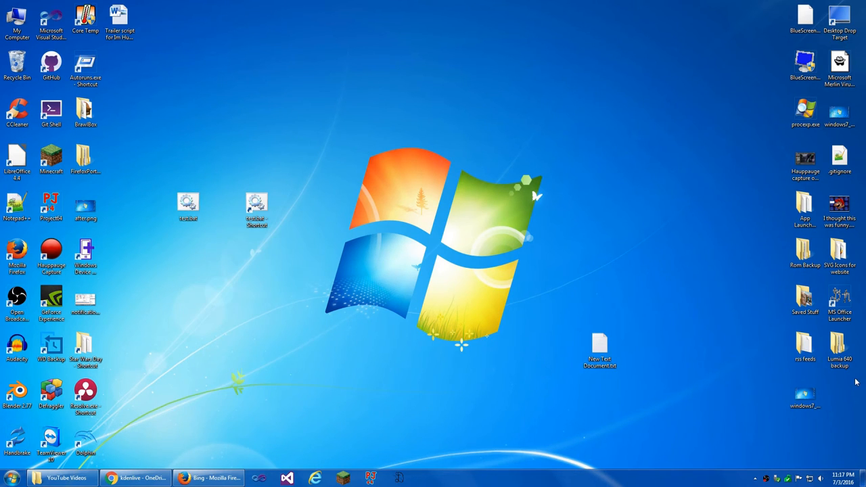
left_click(188, 205)
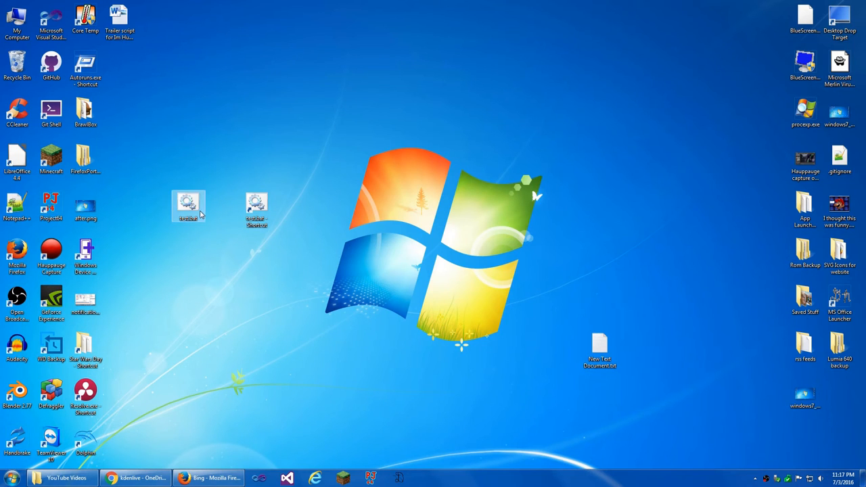
Glance at the shortcut's properties and close them again.
right_click(255, 205)
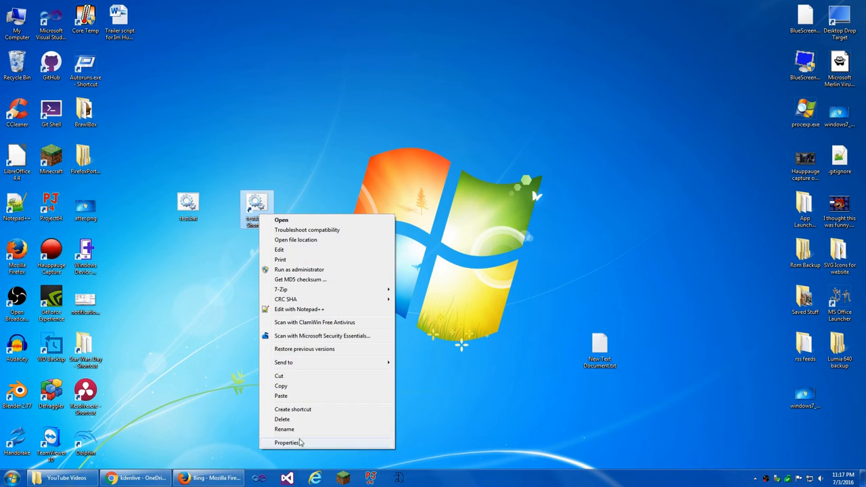
left_click(287, 442)
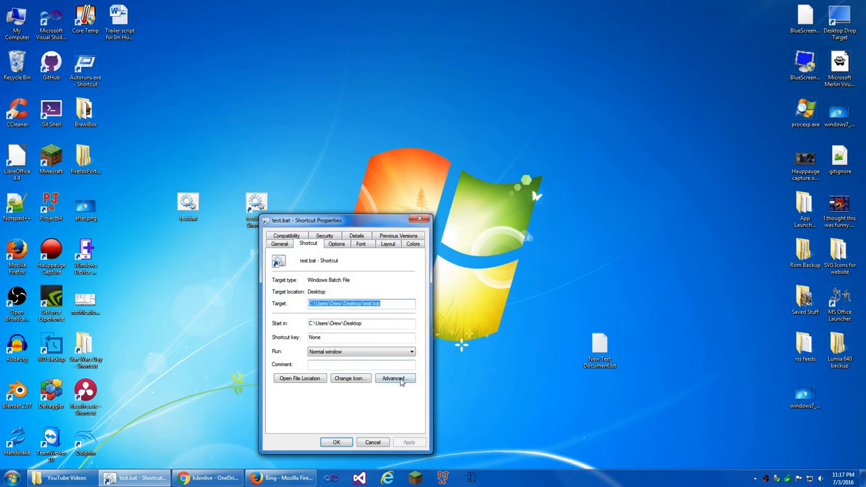
left_click(392, 379)
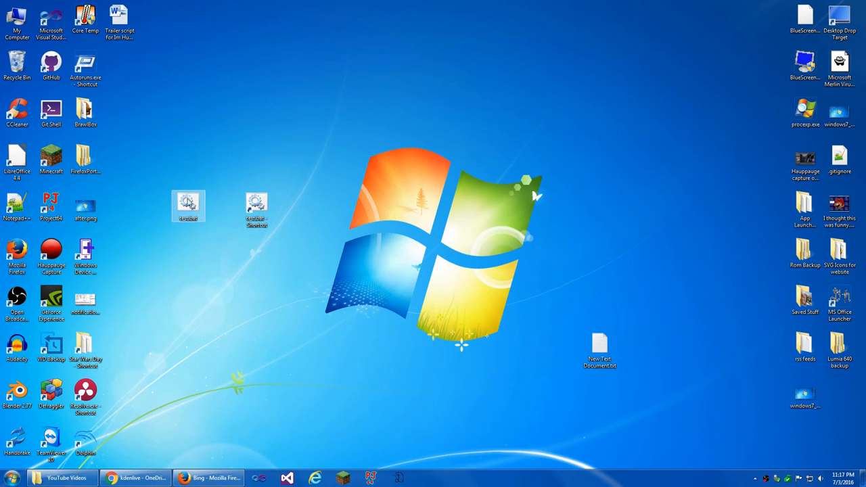
Mark the original test.bat as Hidden in its properties and confirm.
right_click(188, 203)
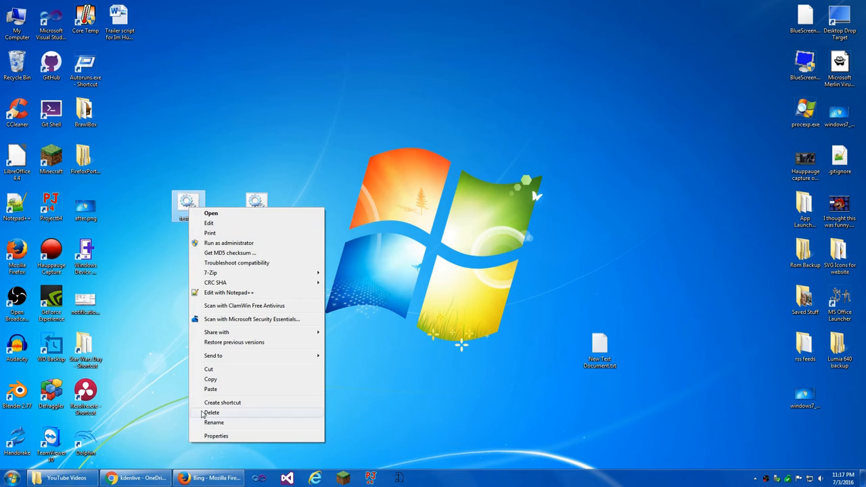
left_click(216, 435)
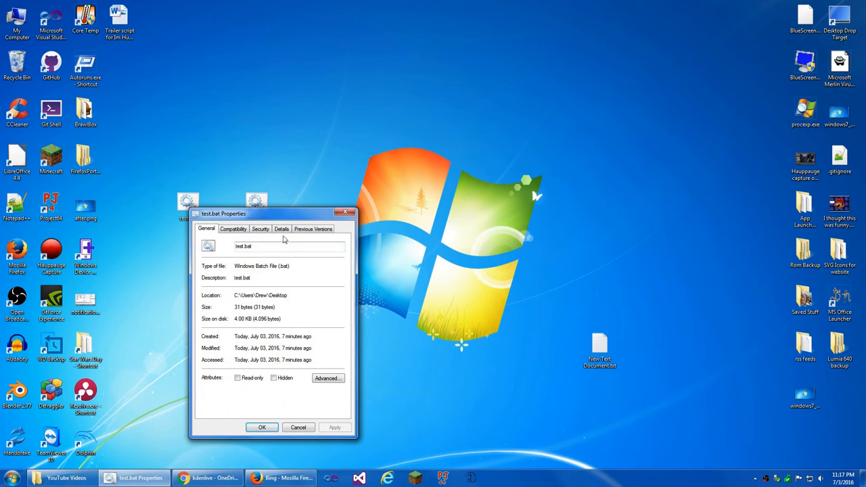
left_click(273, 378)
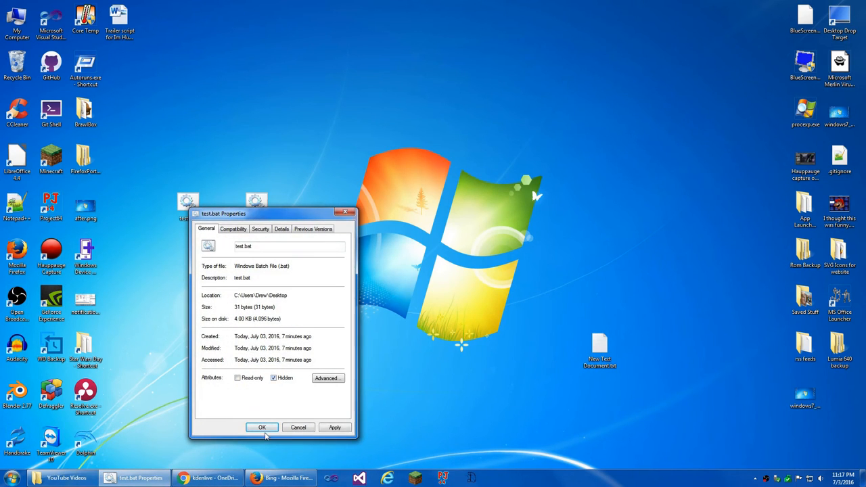
left_click(262, 428)
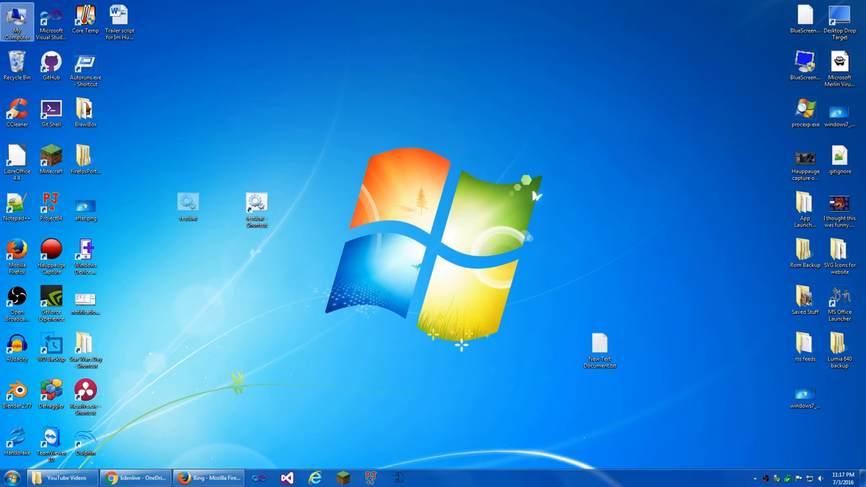
Select 'Don't show hidden files, folders, or drives' in Folder Options and confirm.
double_click(16, 20)
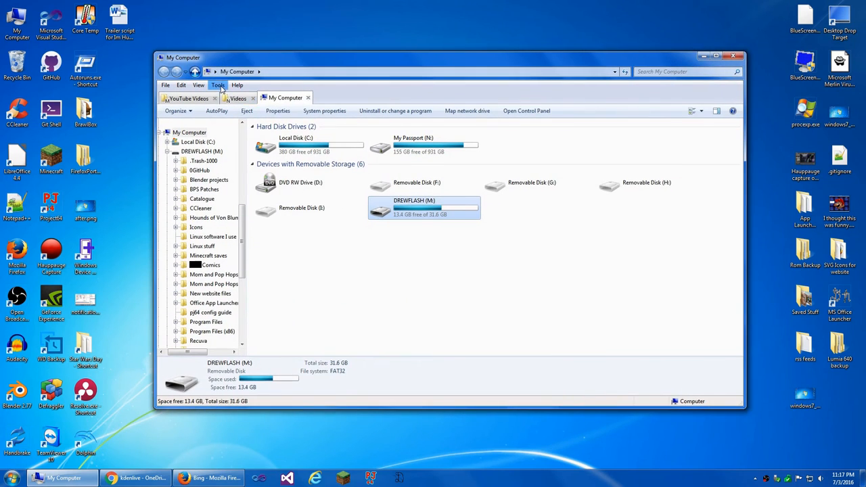
left_click(218, 84)
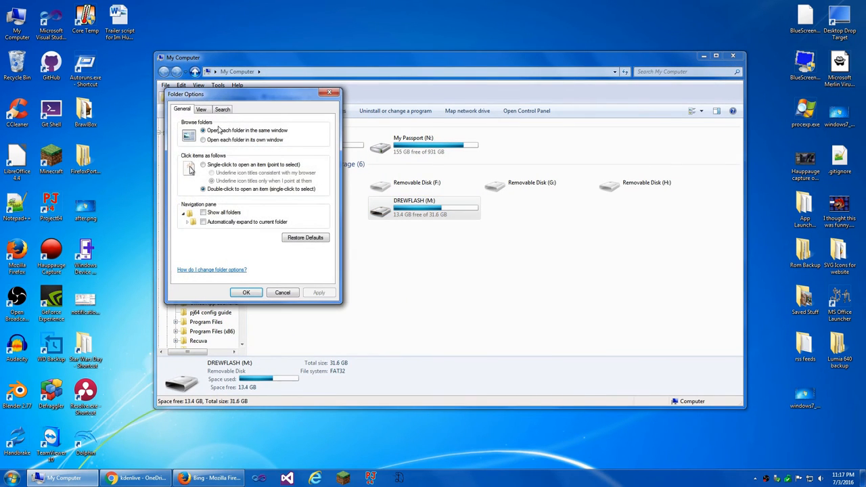
left_click(200, 108)
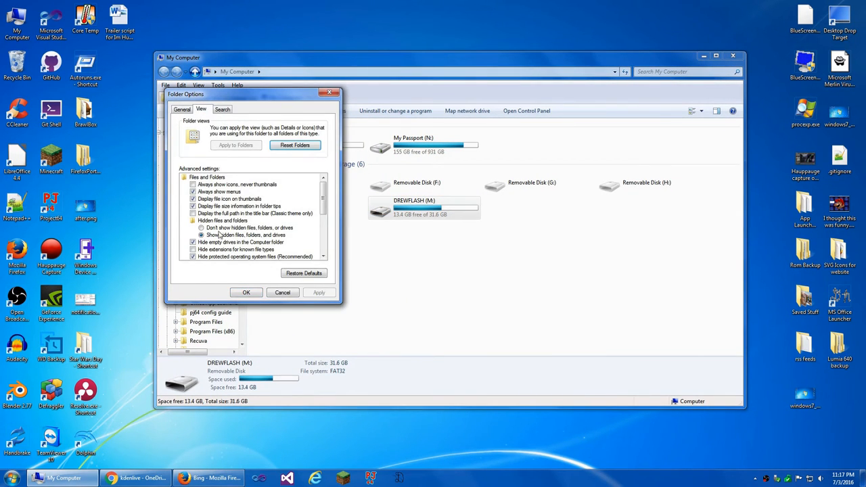
left_click(200, 227)
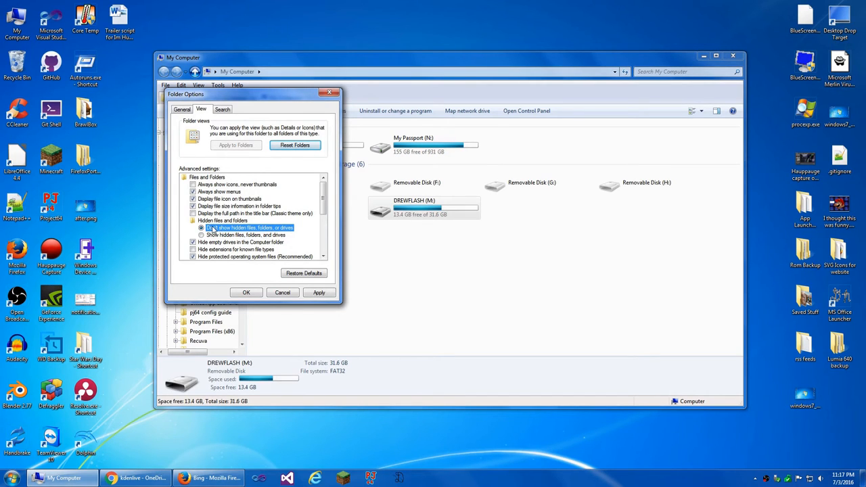
left_click(201, 227)
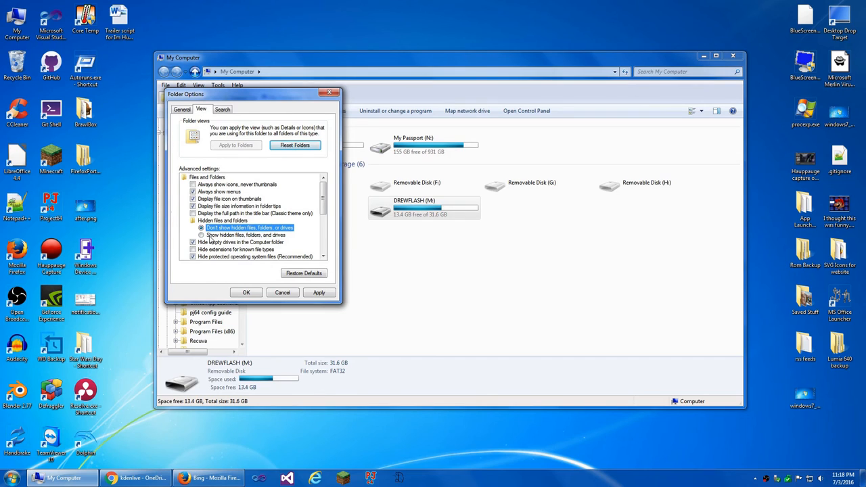
left_click(201, 235)
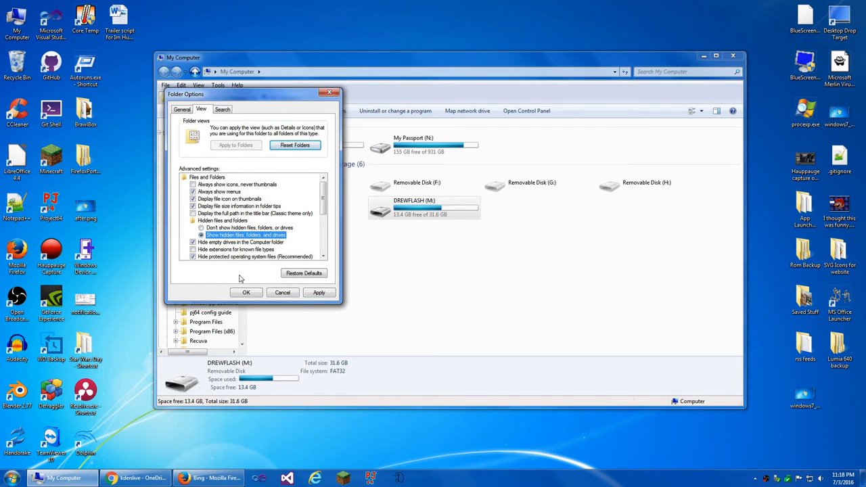
left_click(246, 292)
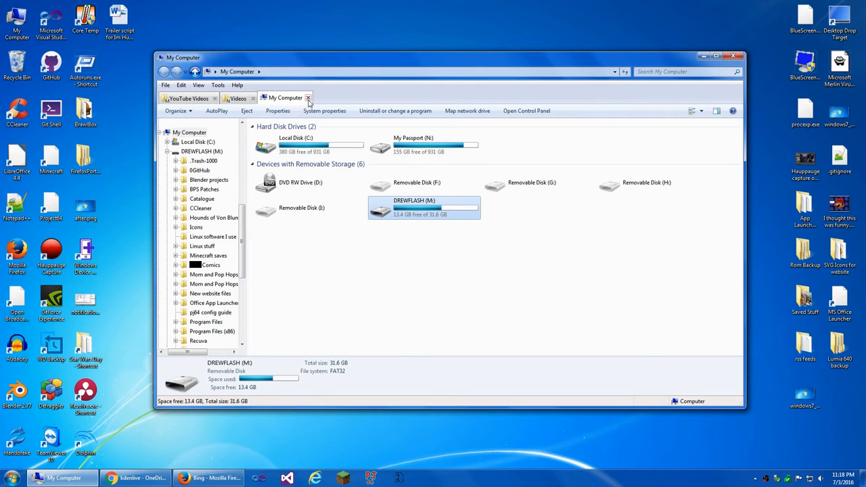
Close Explorer so the desktop shows only the shortcut.
left_click(188, 97)
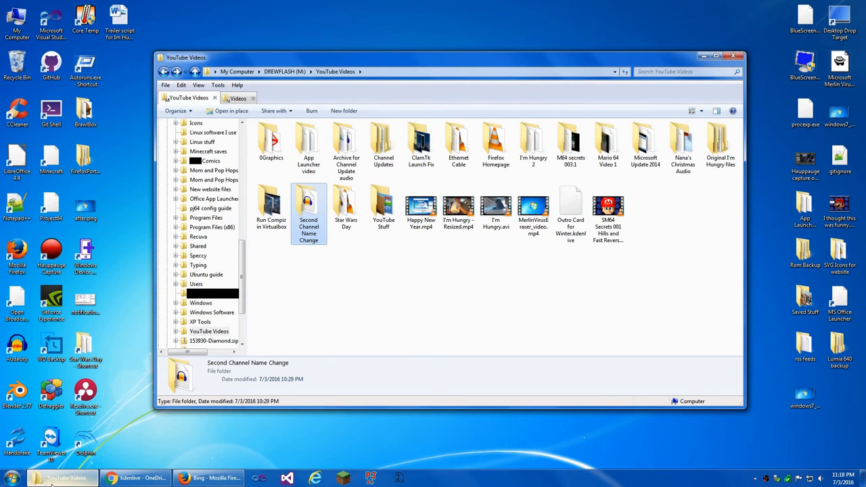
left_click(716, 57)
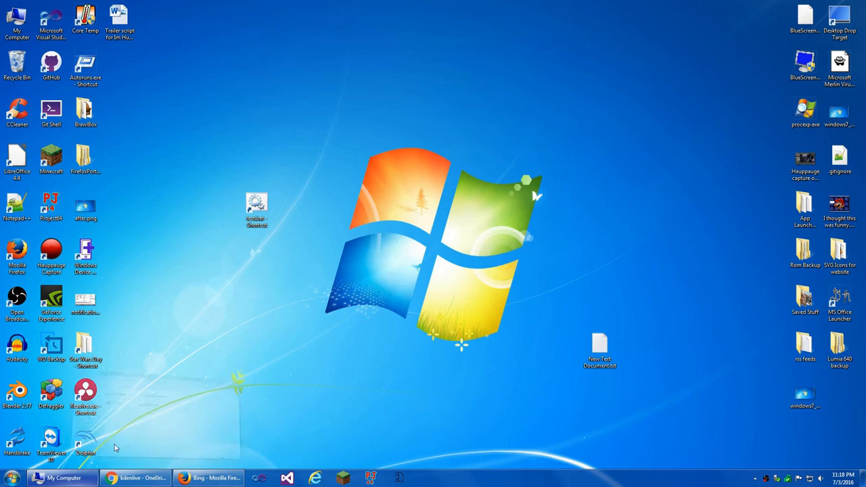
Move the test.bat shortcut slightly to the right on the desktop.
left_click(256, 208)
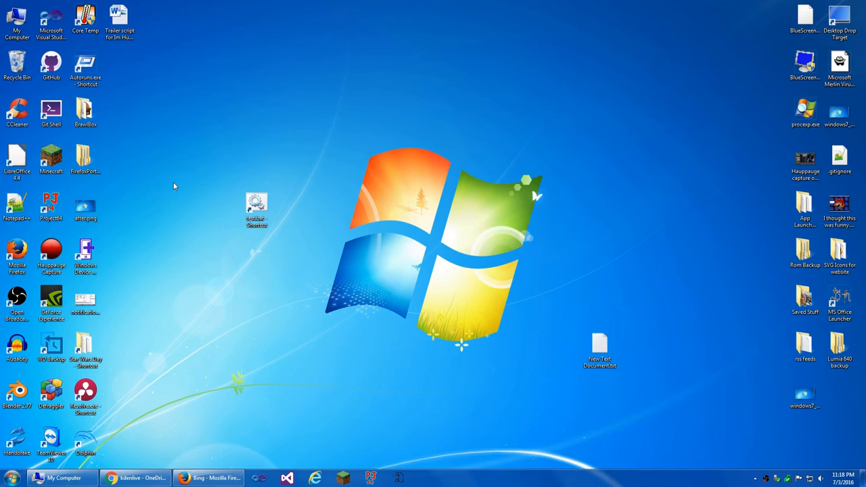
mouse_move(225, 249)
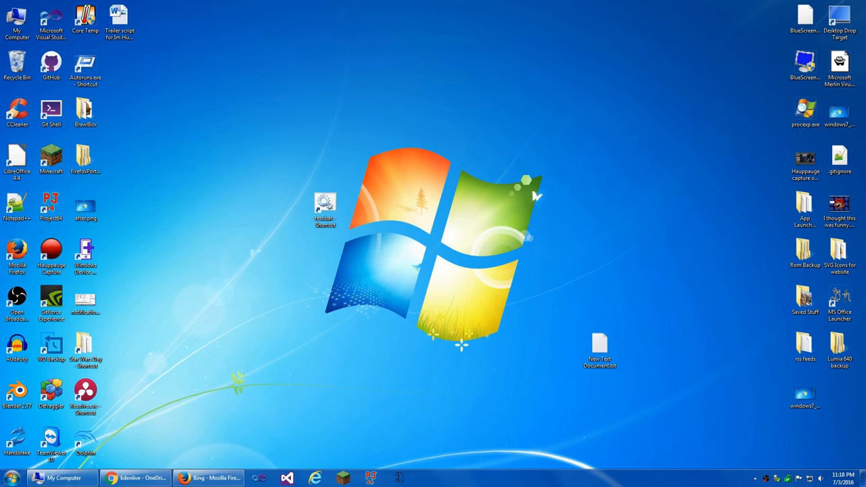
left_click(324, 205)
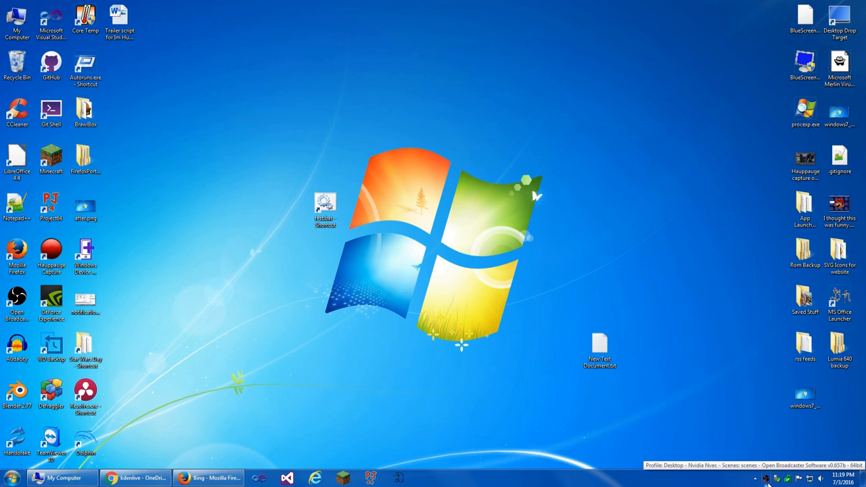
mouse_move(676, 435)
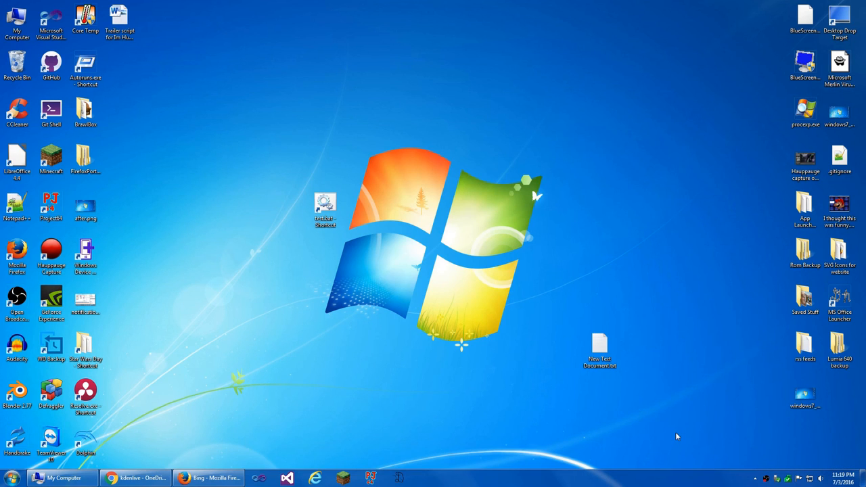